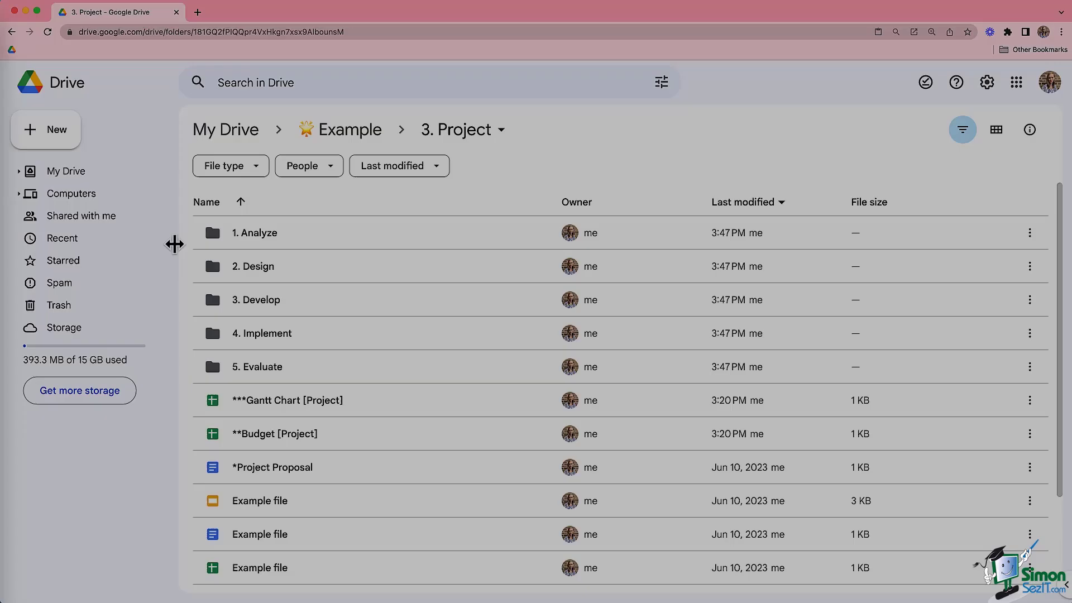
pyautogui.moveTo(604, 156)
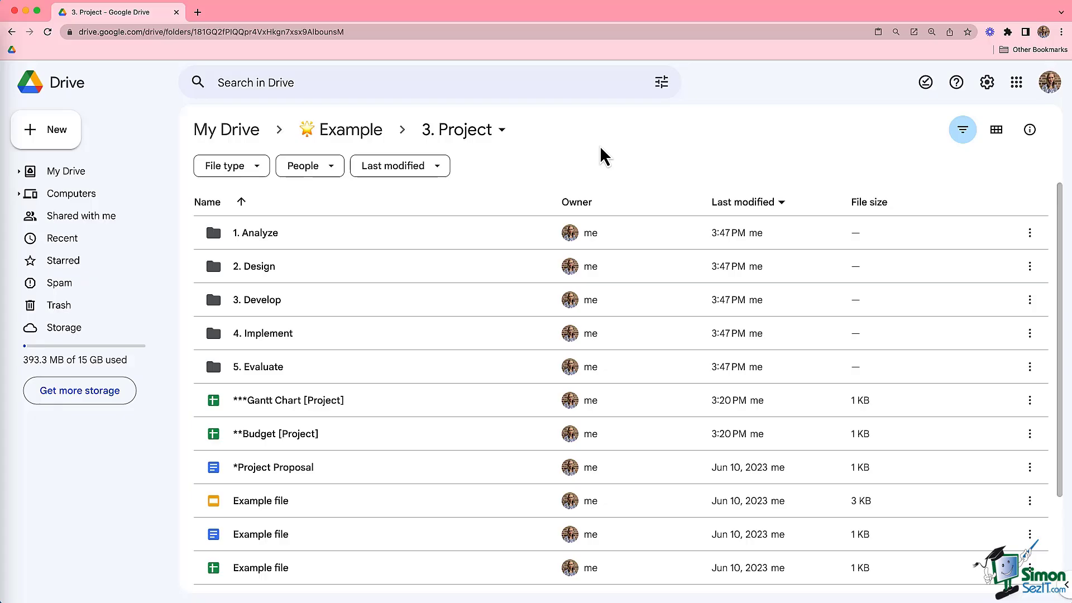
pyautogui.moveTo(290, 241)
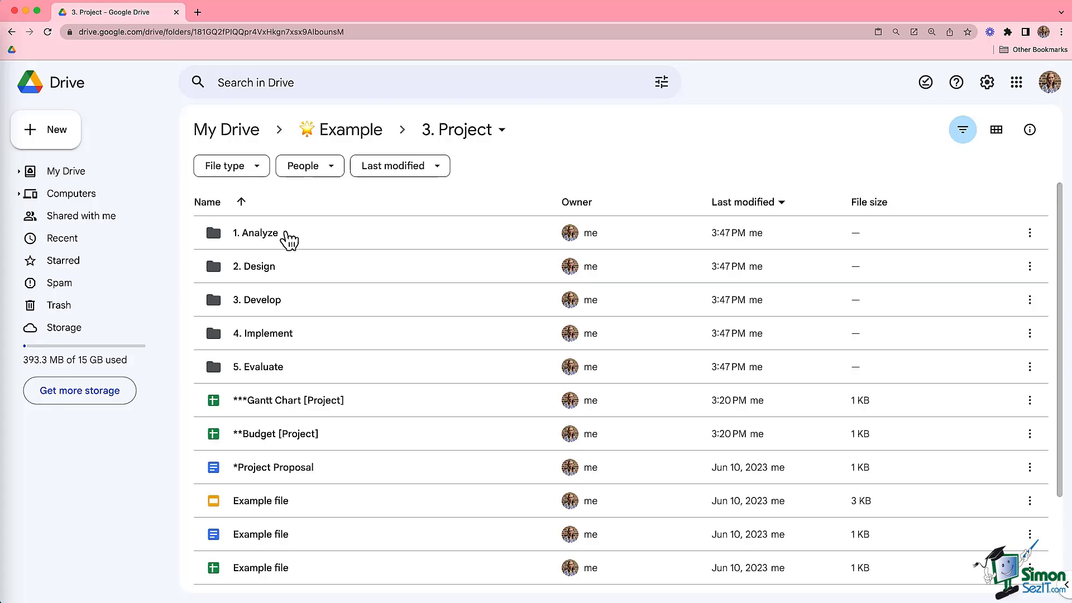
# Colour the 1. Analyze folder purple and move on to the 2. Design folder.
pyautogui.rightClick(287, 232)
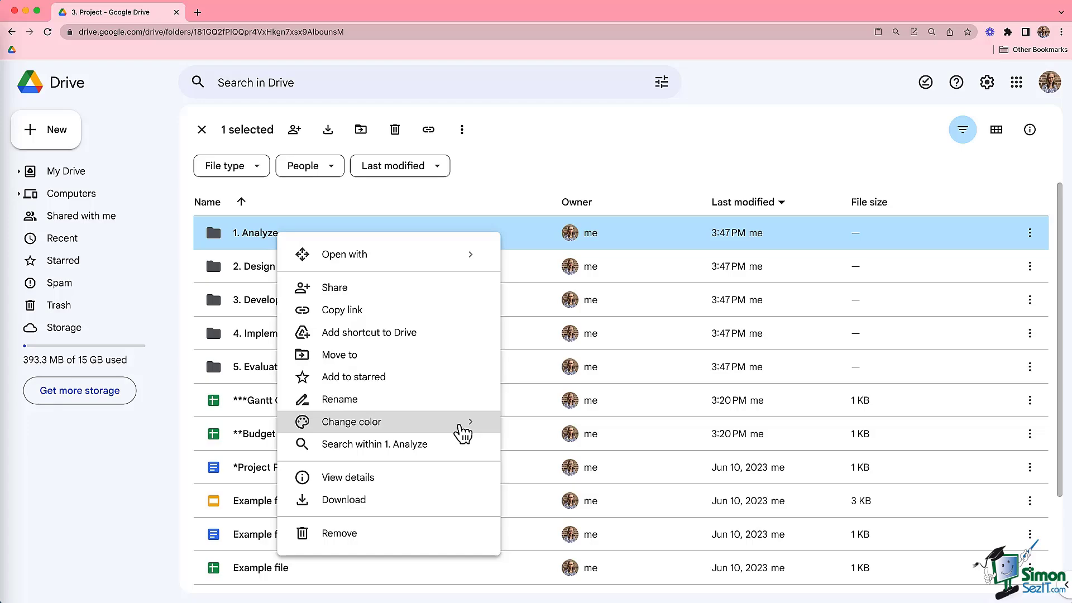
pyautogui.click(351, 421)
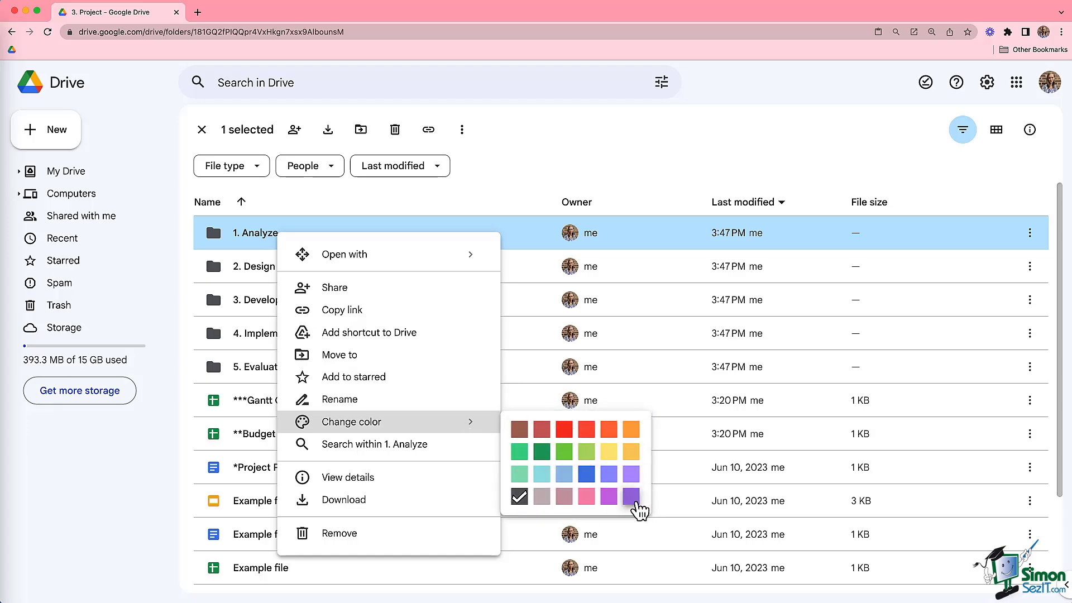
pyautogui.click(629, 495)
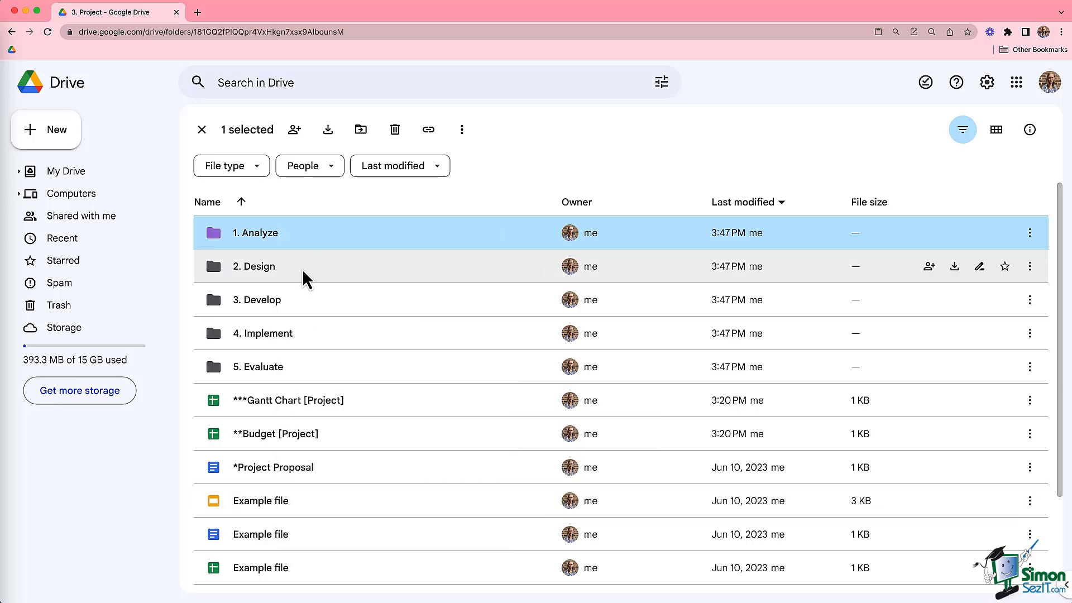
pyautogui.rightClick(274, 265)
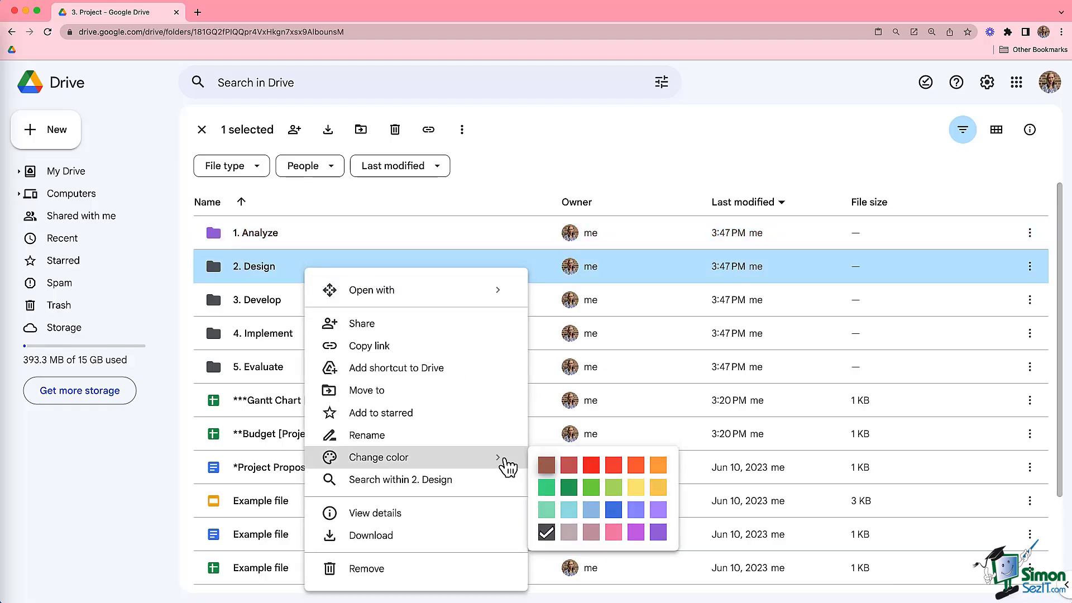
pyautogui.moveTo(613, 510)
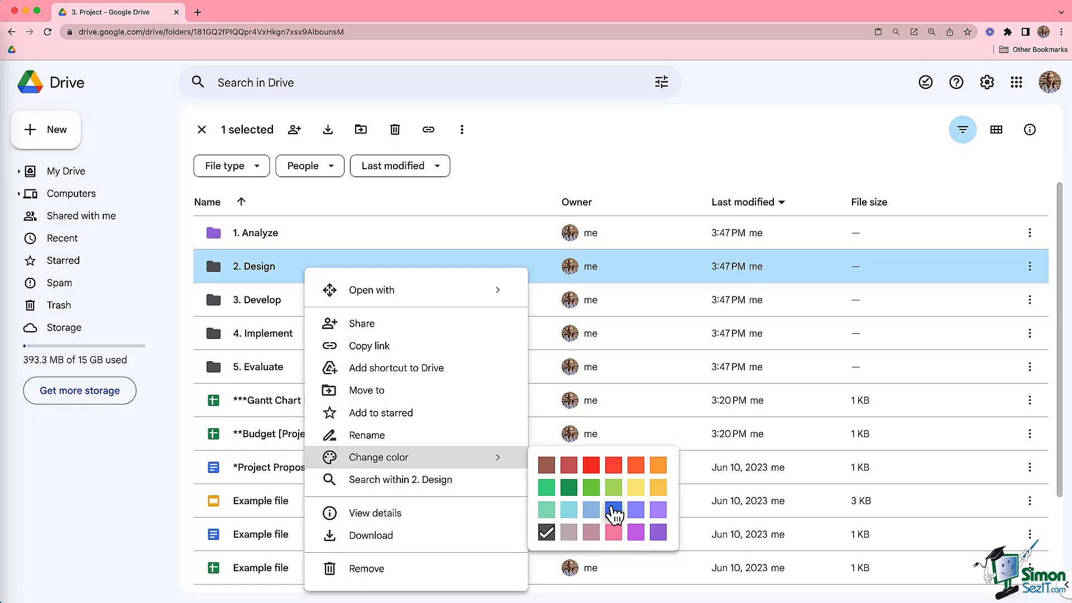
pyautogui.moveTo(613, 513)
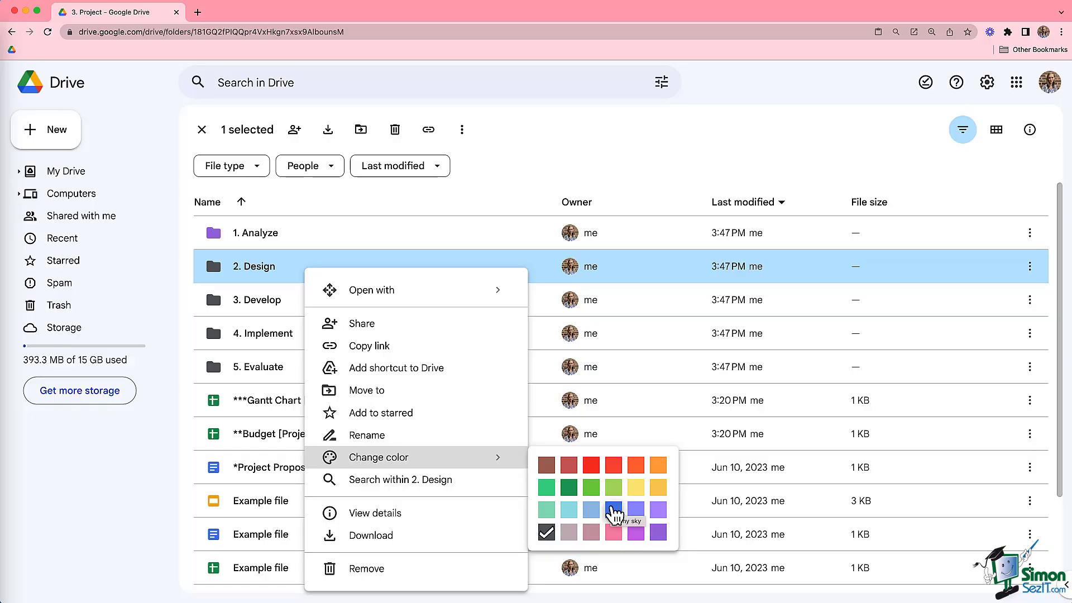
pyautogui.moveTo(613, 514)
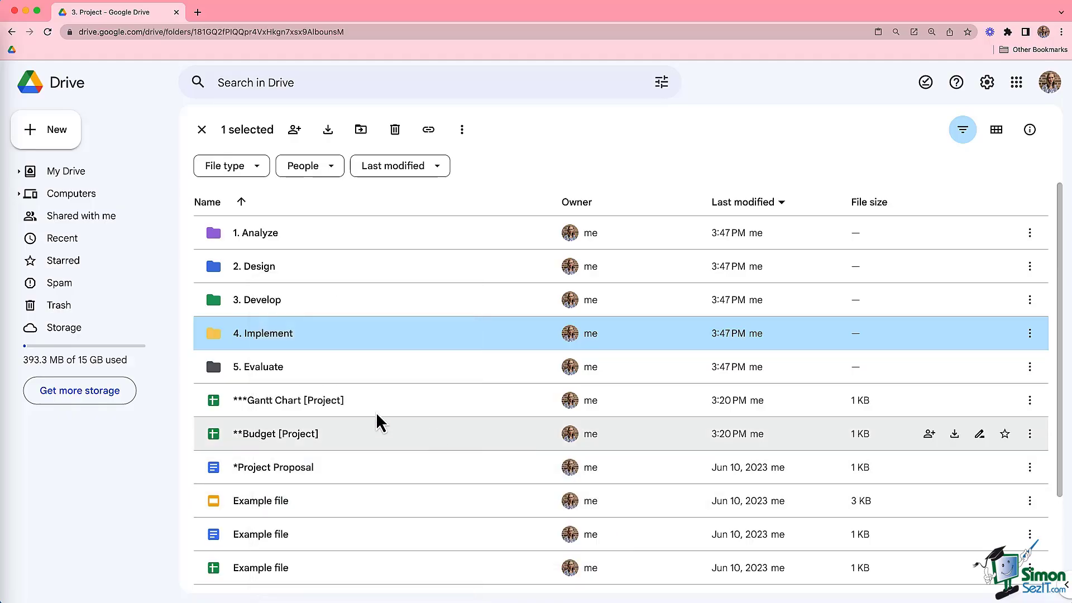
# Colour the 5. Evaluate folder orange.
pyautogui.rightClick(258, 366)
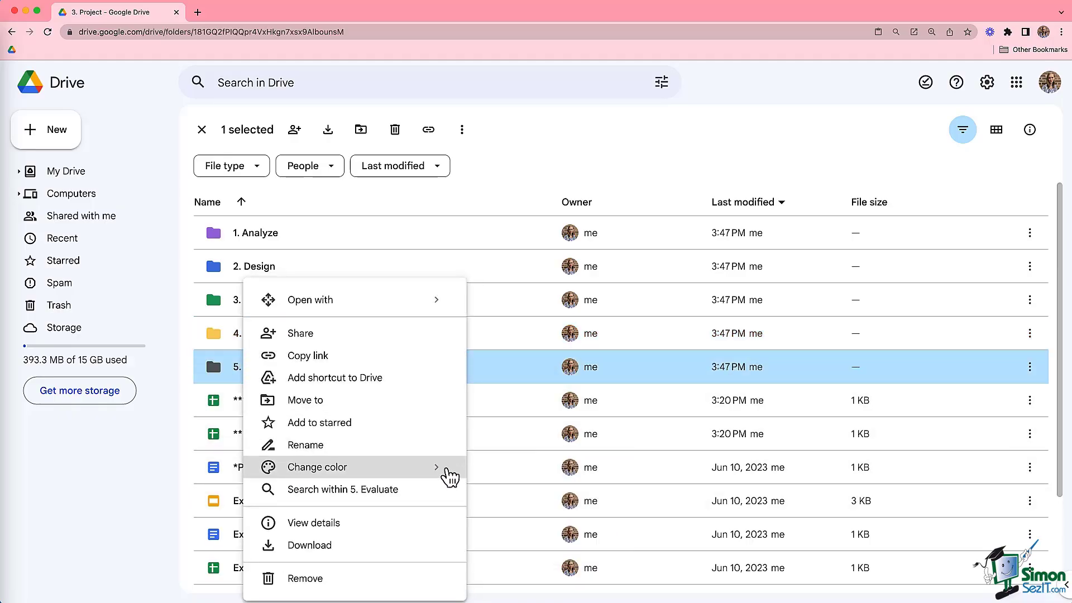
pyautogui.click(318, 466)
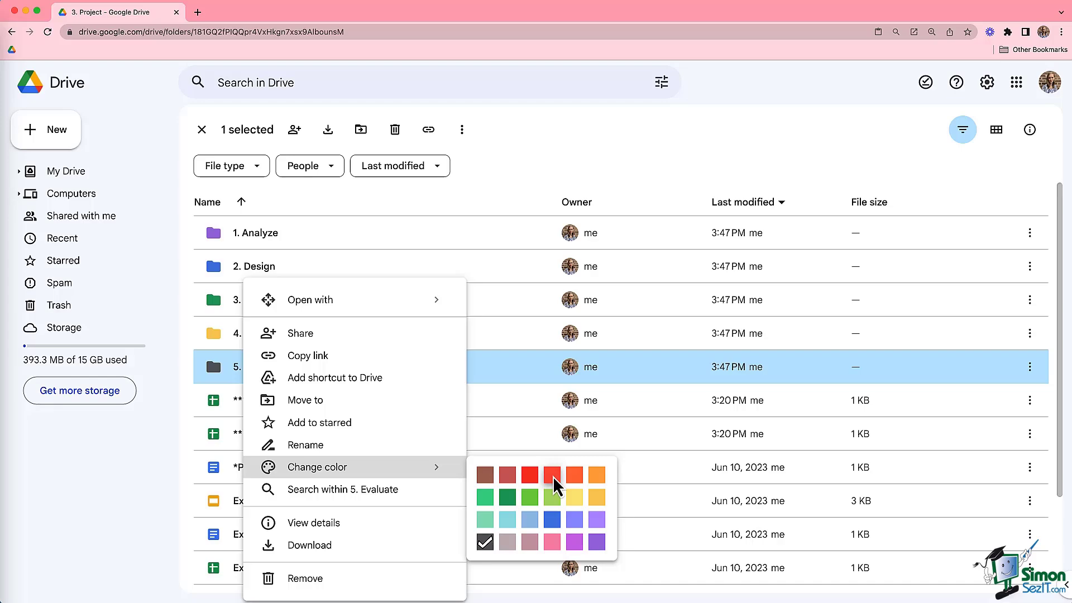
pyautogui.click(574, 473)
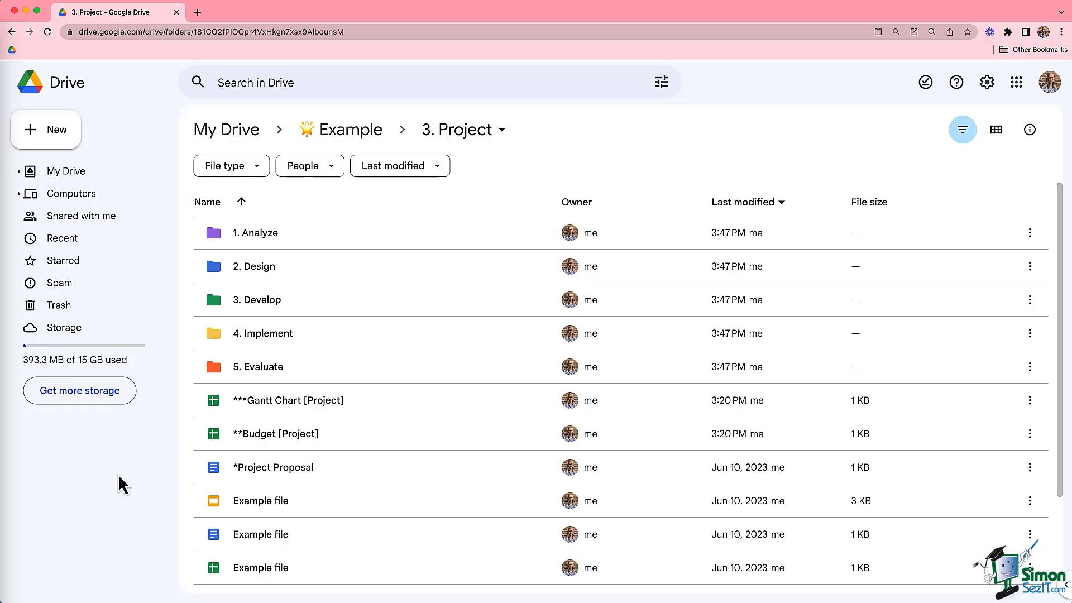
# Star the 3. Project folder, then the [2023-Spring] Project Proposal inside 2. Design.
pyautogui.click(350, 130)
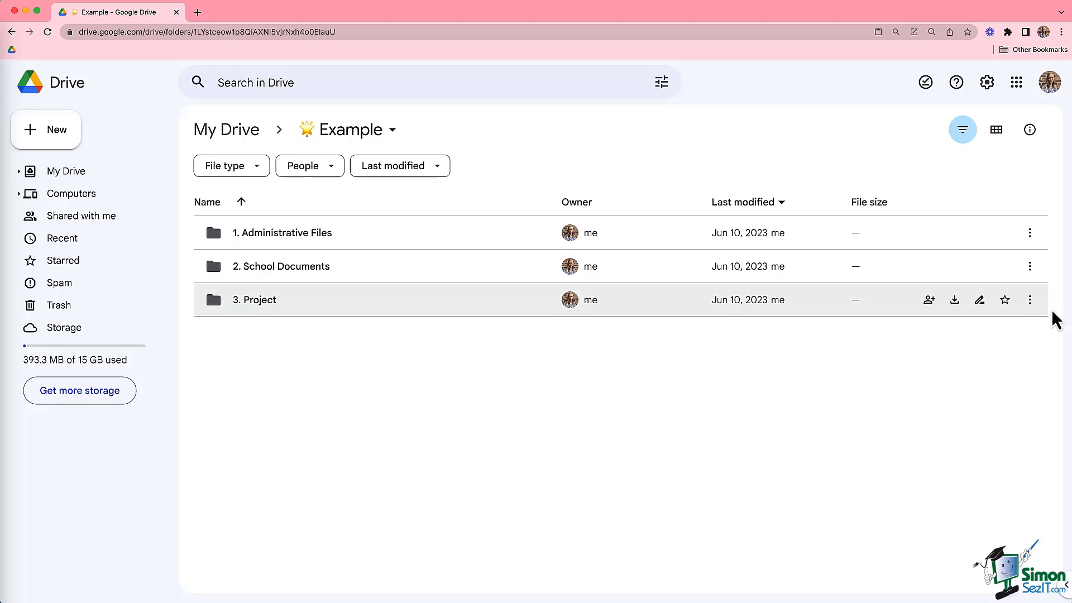
pyautogui.click(1003, 299)
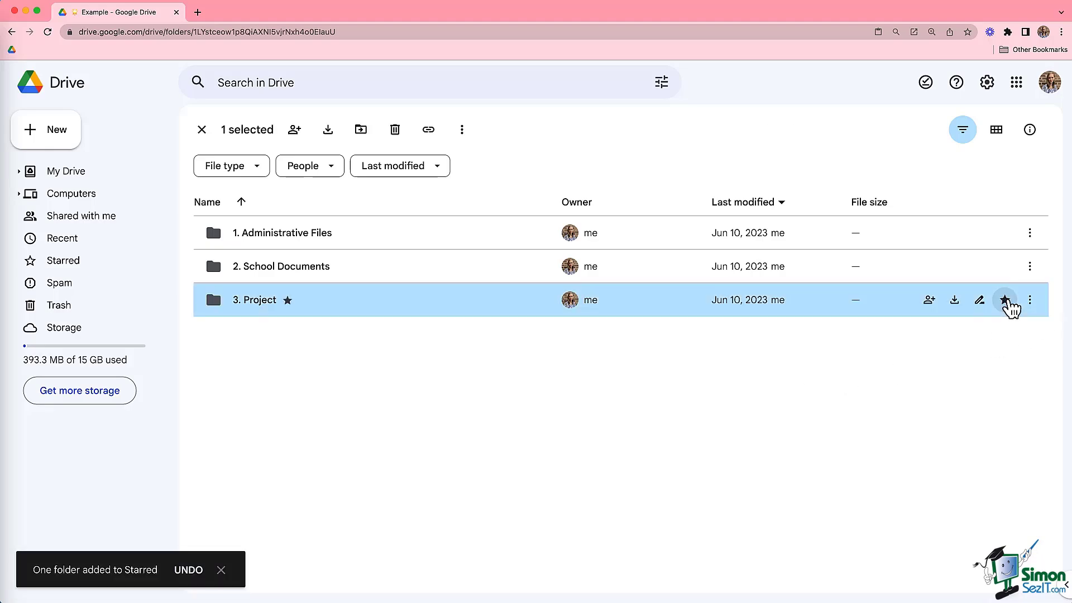
pyautogui.moveTo(1004, 299)
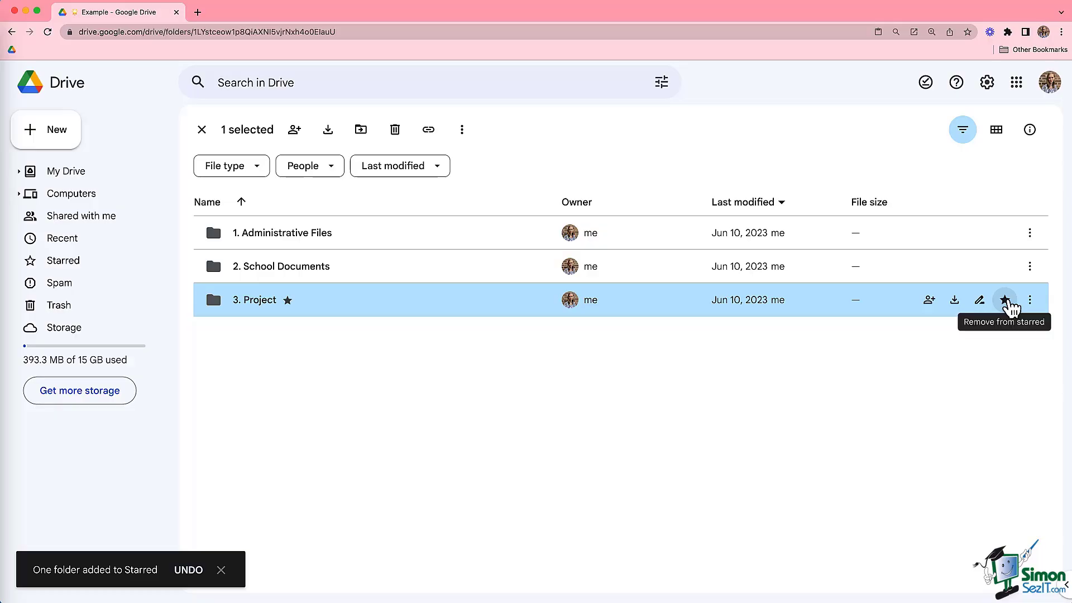
pyautogui.doubleClick(254, 299)
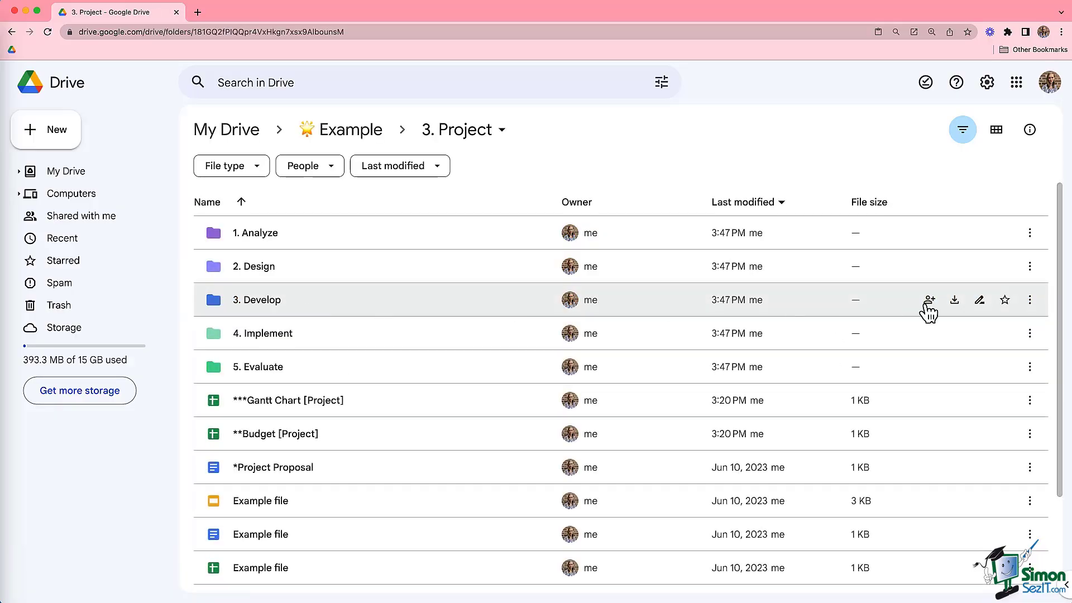
pyautogui.doubleClick(254, 266)
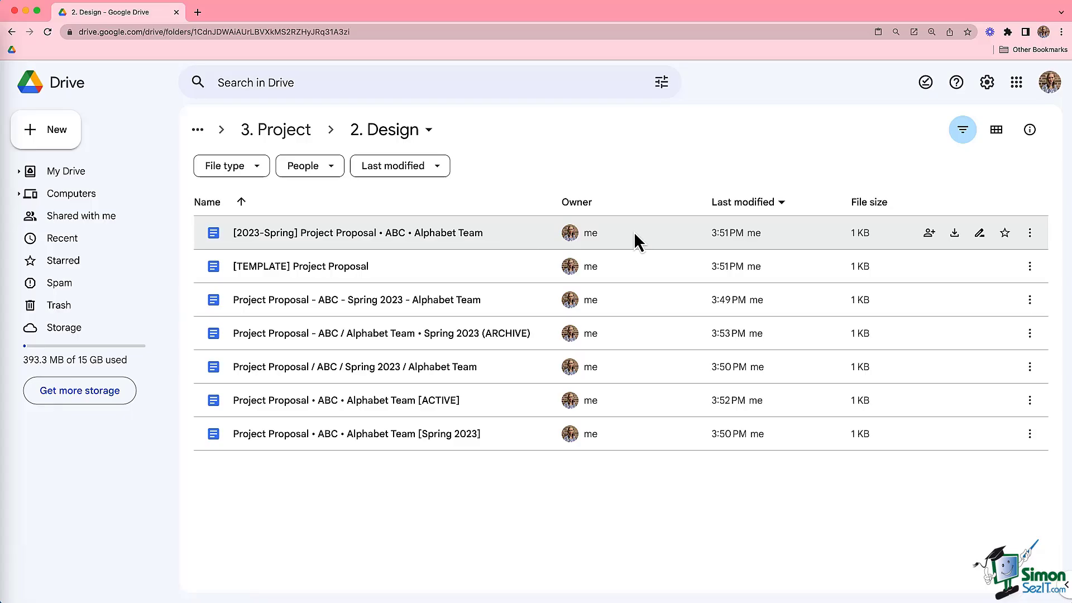
pyautogui.click(1004, 232)
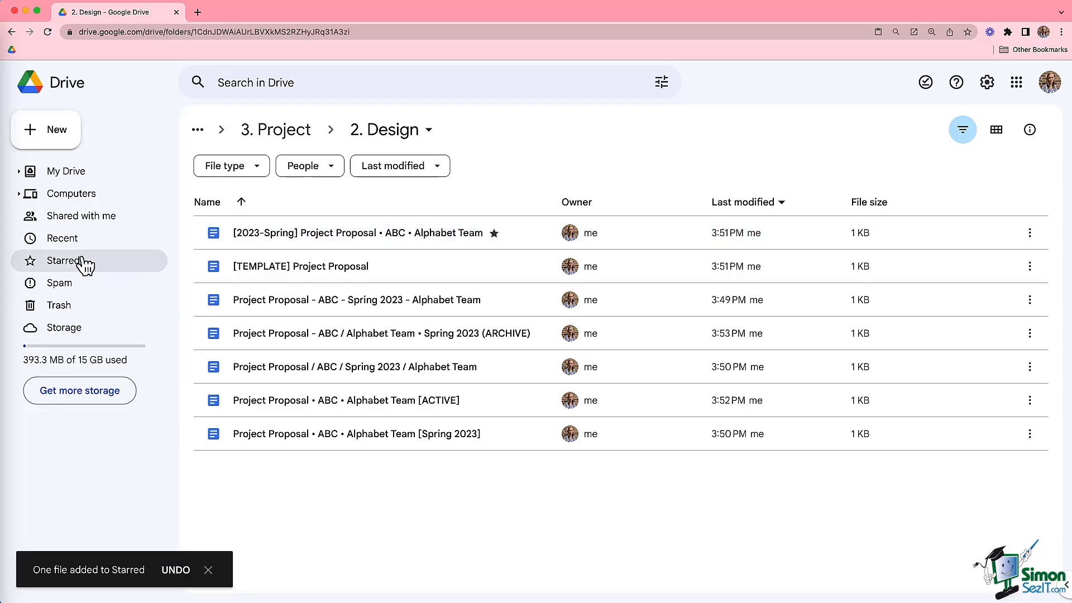
pyautogui.click(61, 260)
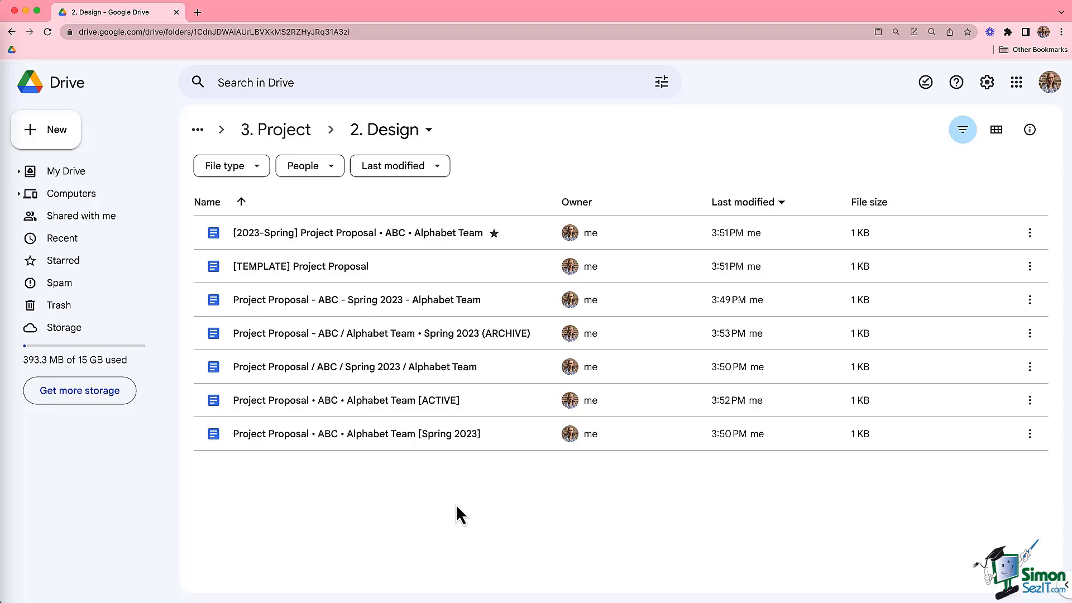
pyautogui.moveTo(464, 500)
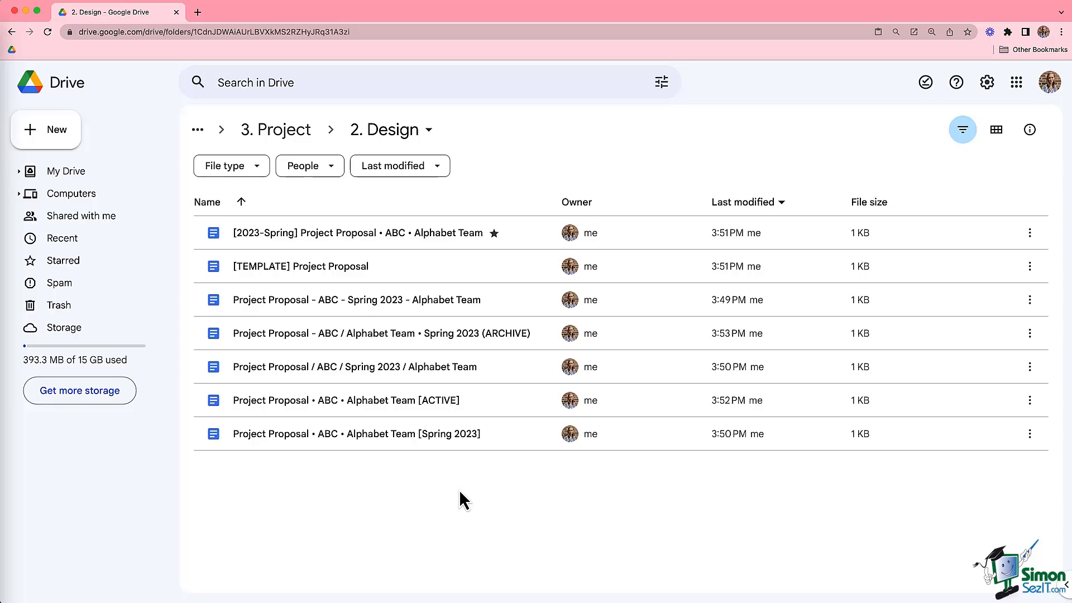
pyautogui.moveTo(400, 400)
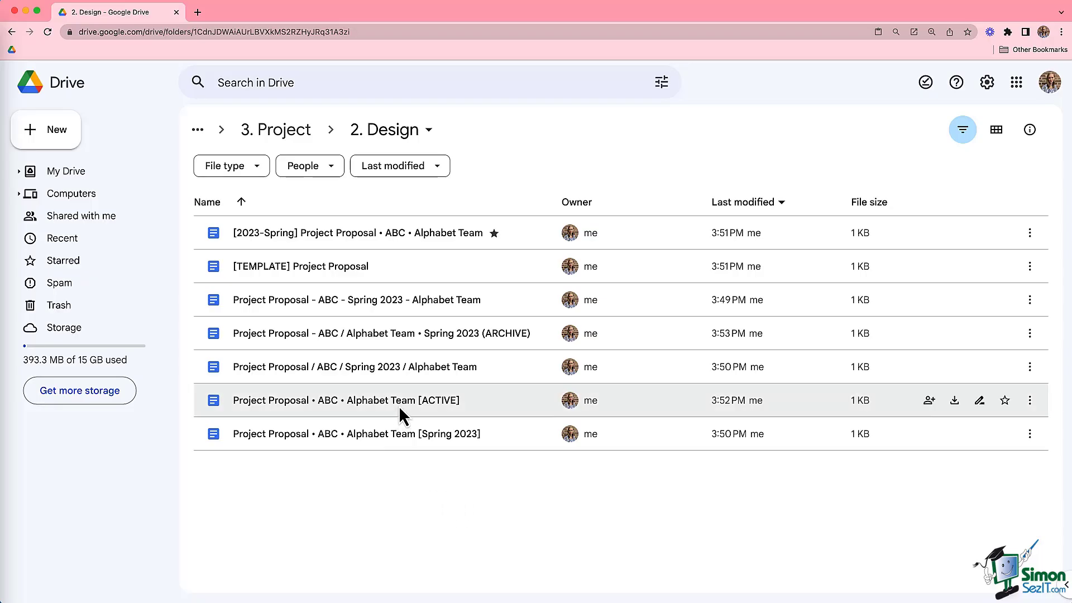
# Start moving the [ACTIVE] proposal and browse All locations into My Drive's folders.
pyautogui.rightClick(355, 399)
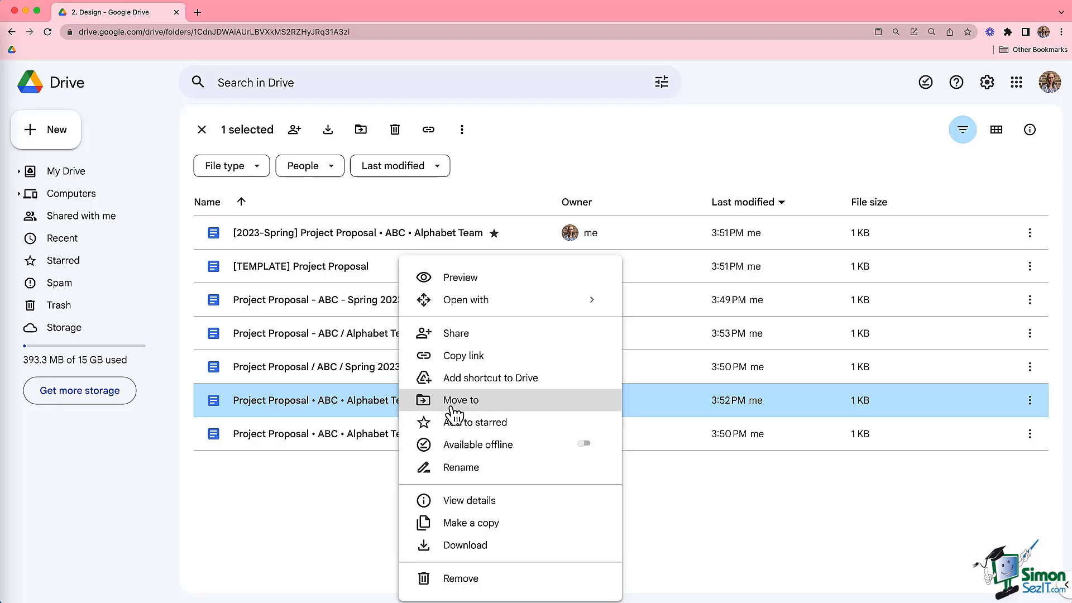
pyautogui.click(461, 400)
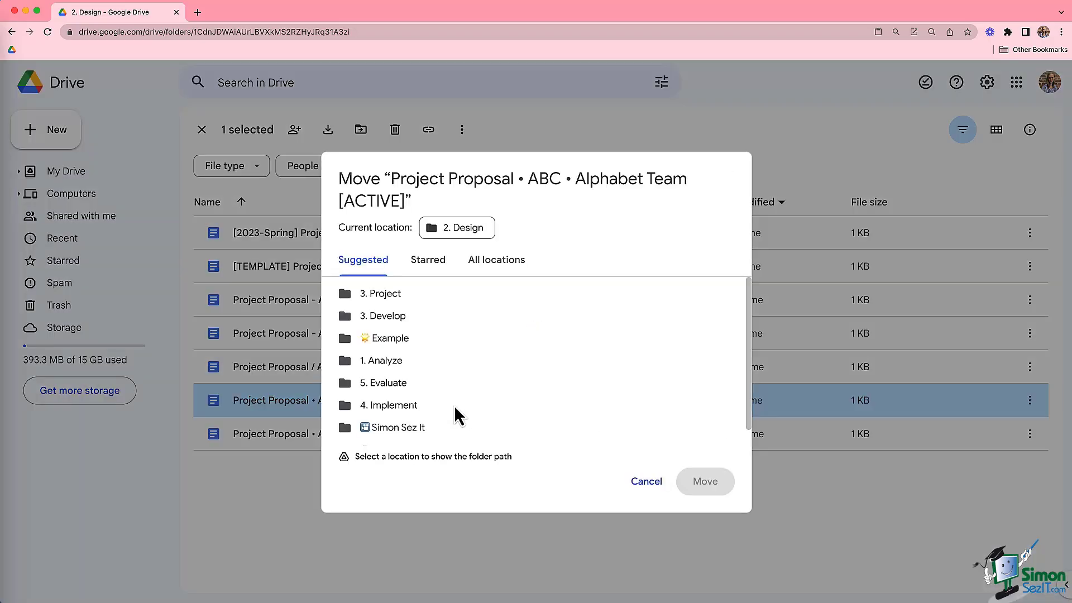
pyautogui.moveTo(519, 361)
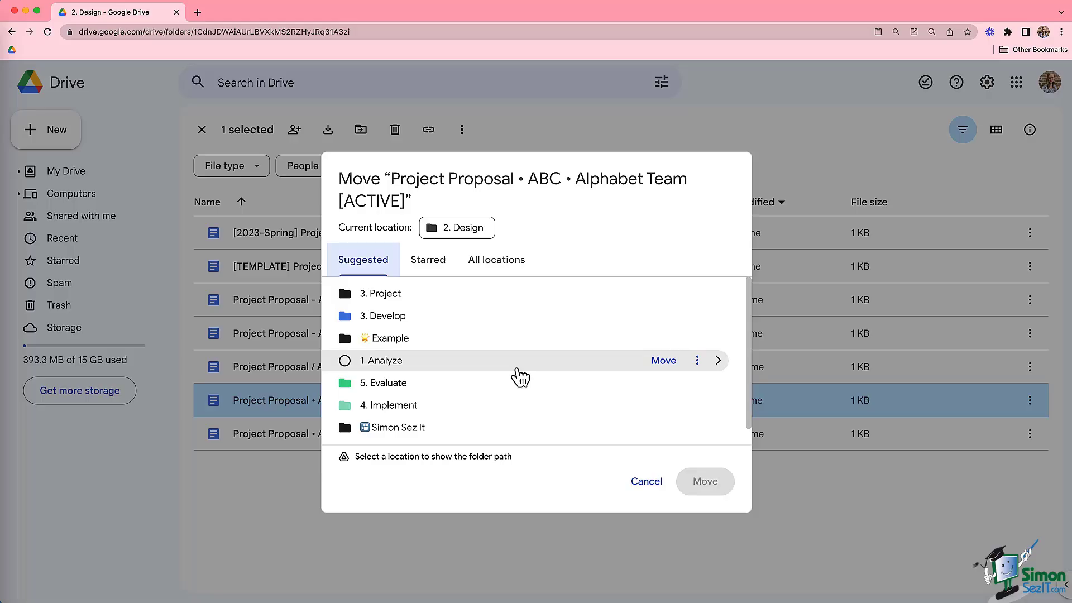
pyautogui.click(427, 259)
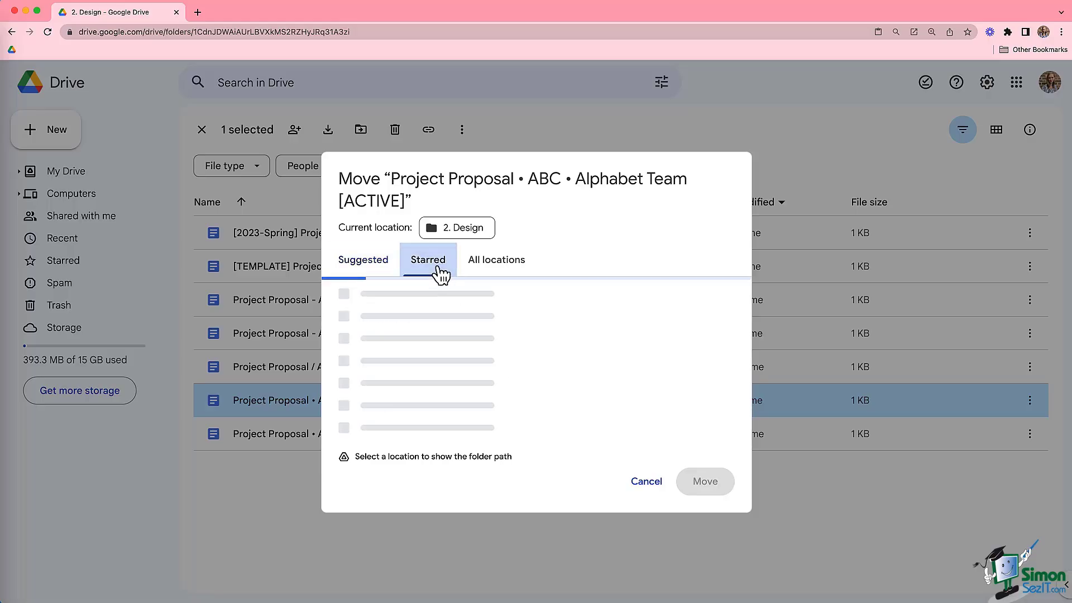
pyautogui.click(427, 259)
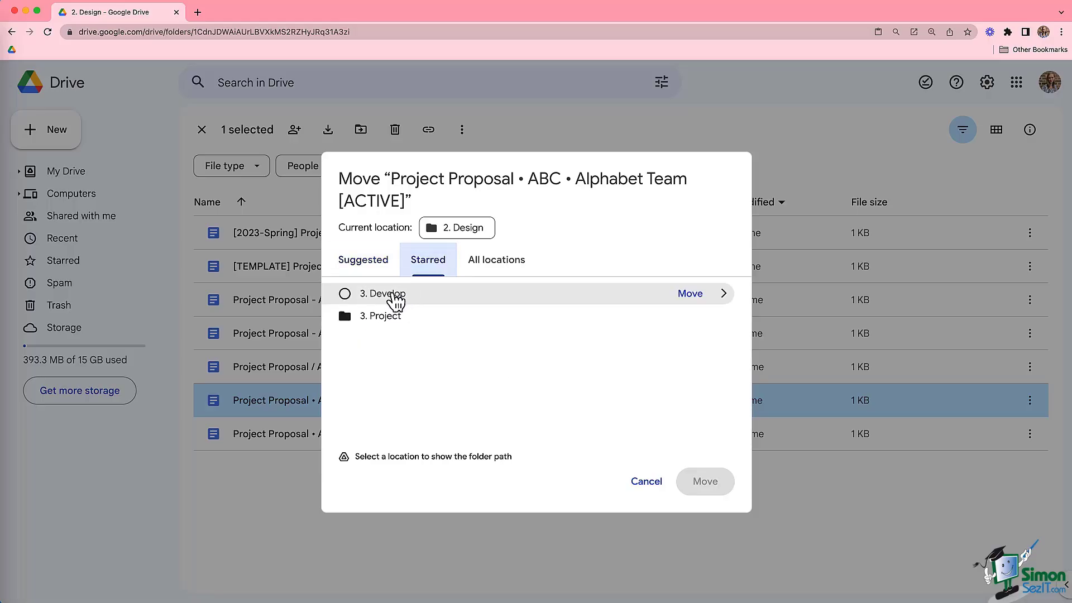
pyautogui.click(495, 259)
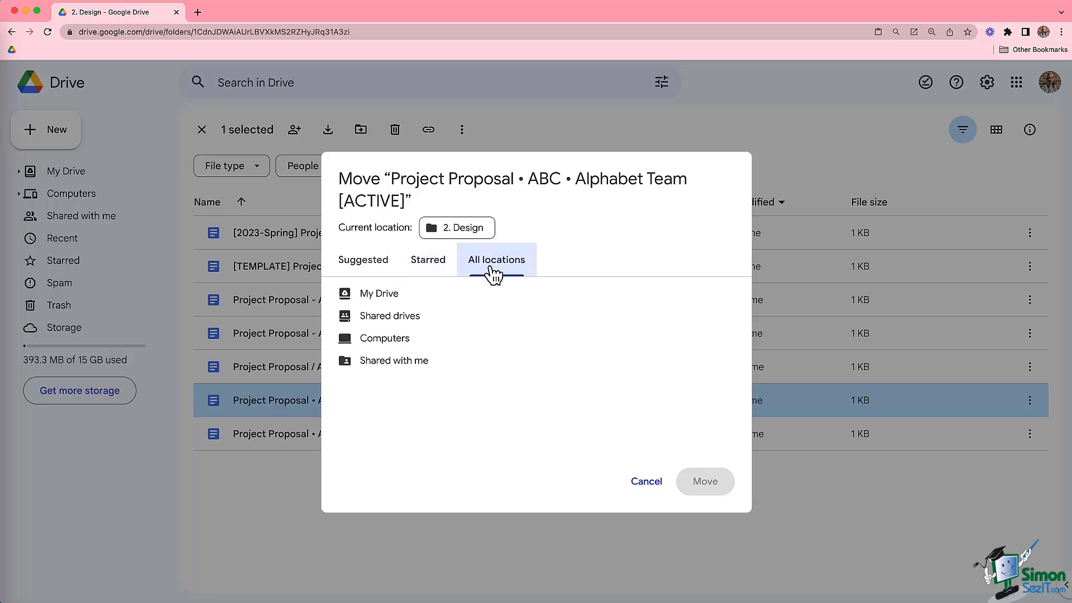
pyautogui.click(378, 294)
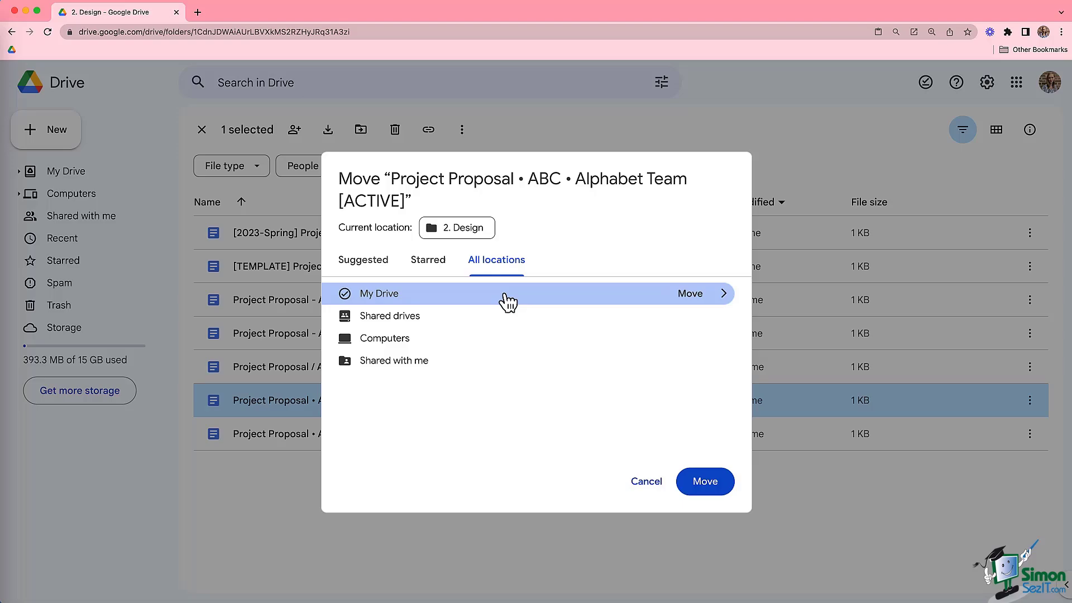
pyautogui.click(722, 293)
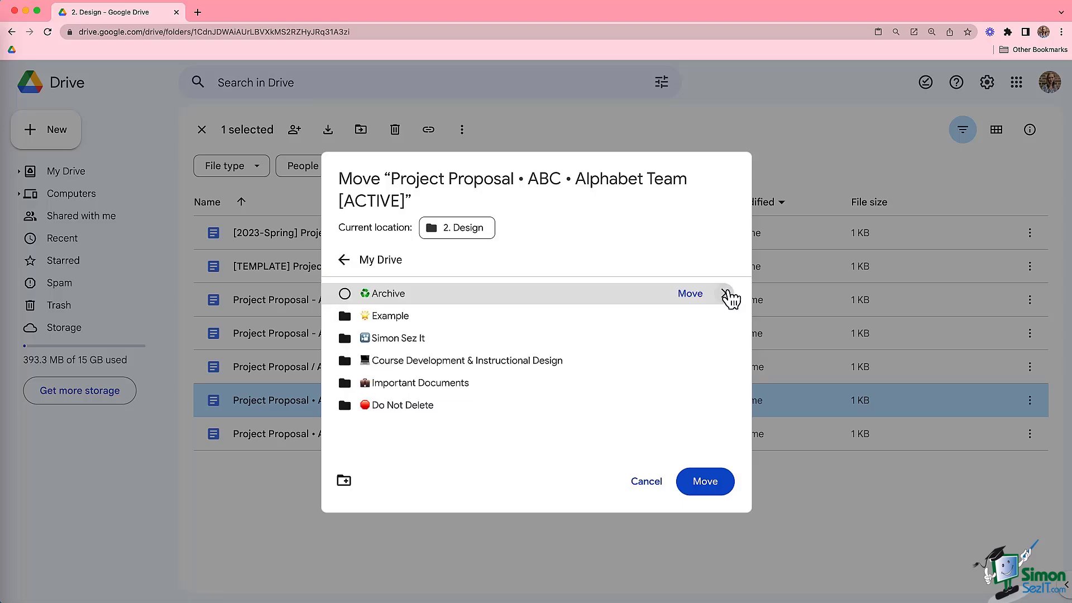
pyautogui.moveTo(464, 491)
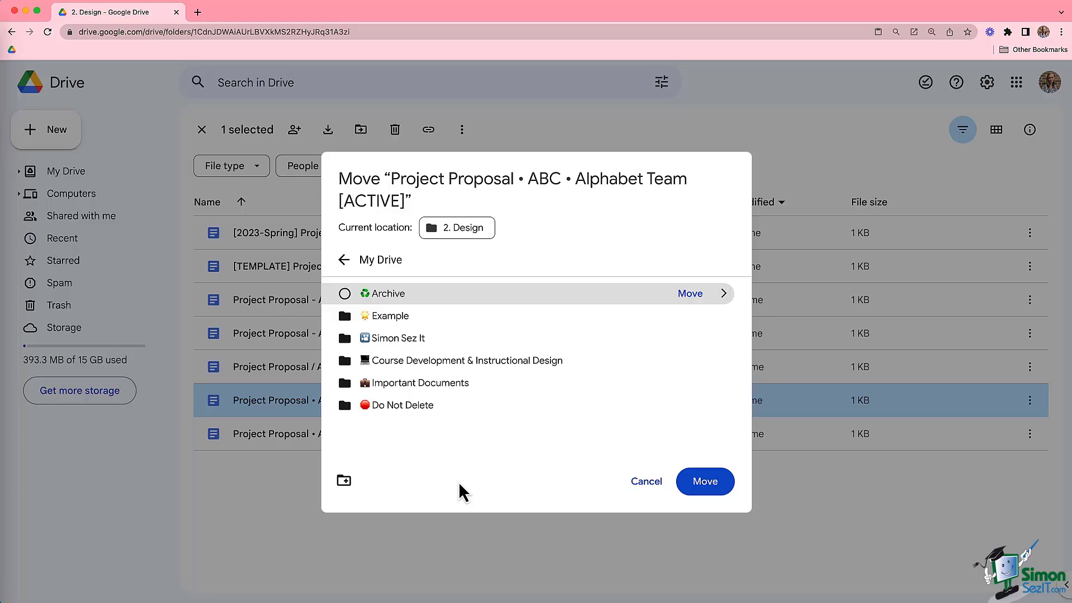
pyautogui.moveTo(344, 480)
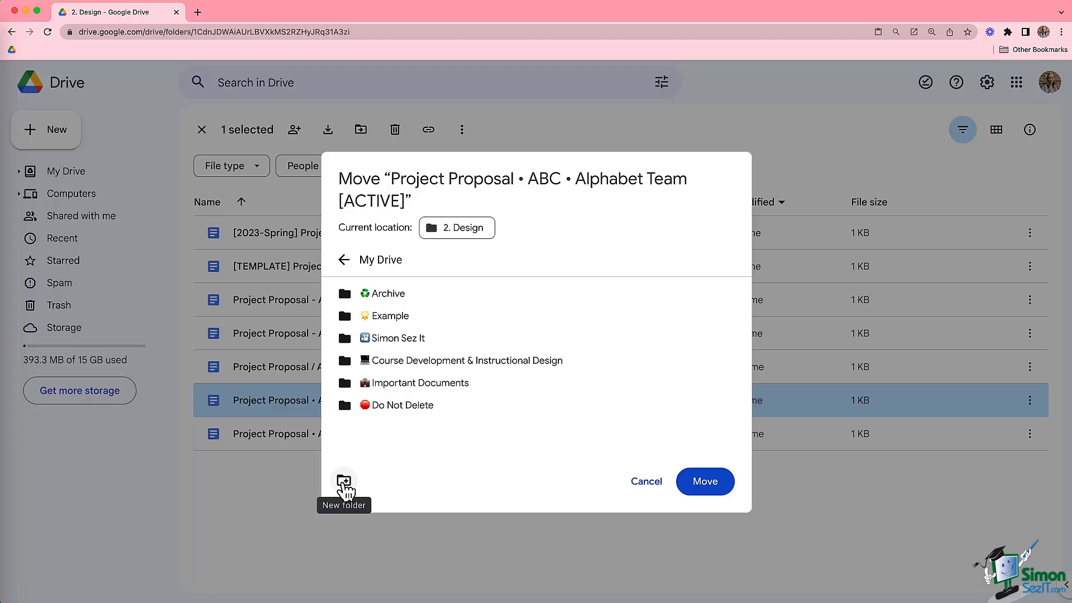
pyautogui.moveTo(390, 315)
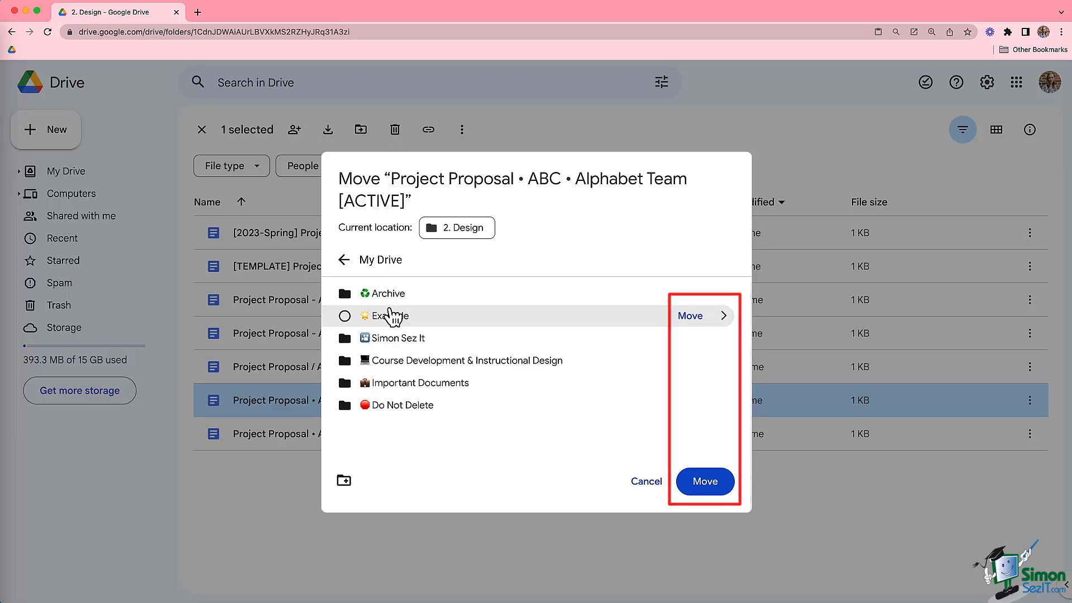
# Cancel the move and expand the sidebar tree through My Drive › Example › 3. Project.
pyautogui.click(705, 481)
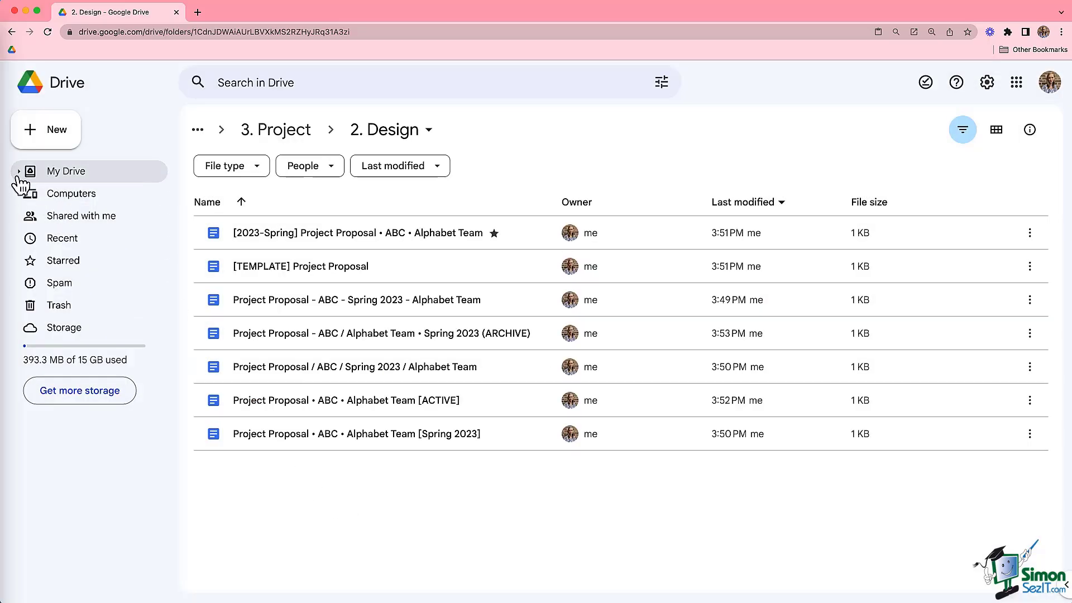
pyautogui.click(19, 171)
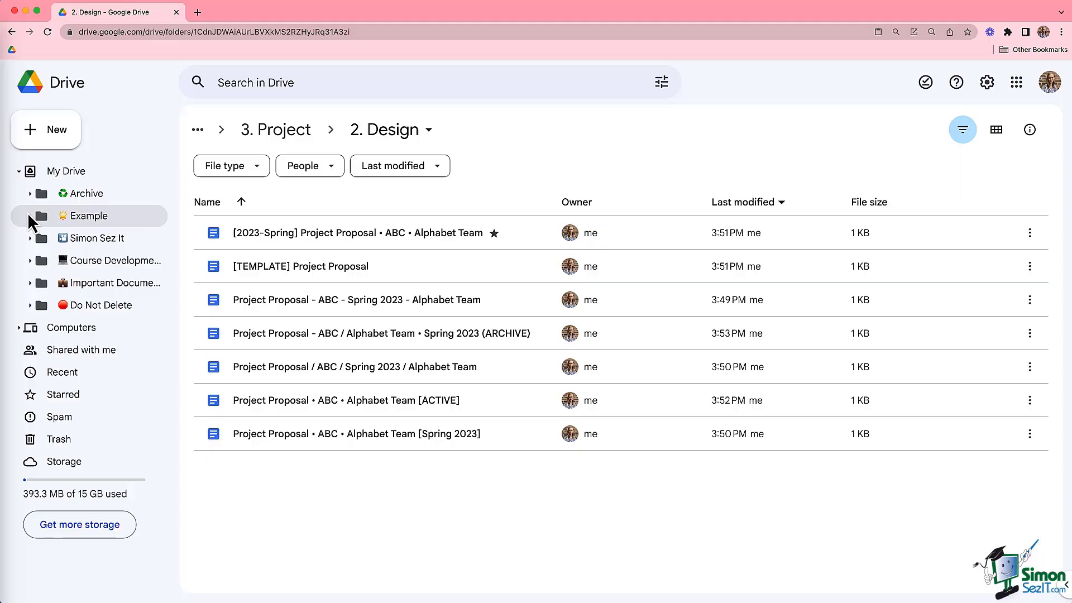
pyautogui.click(40, 216)
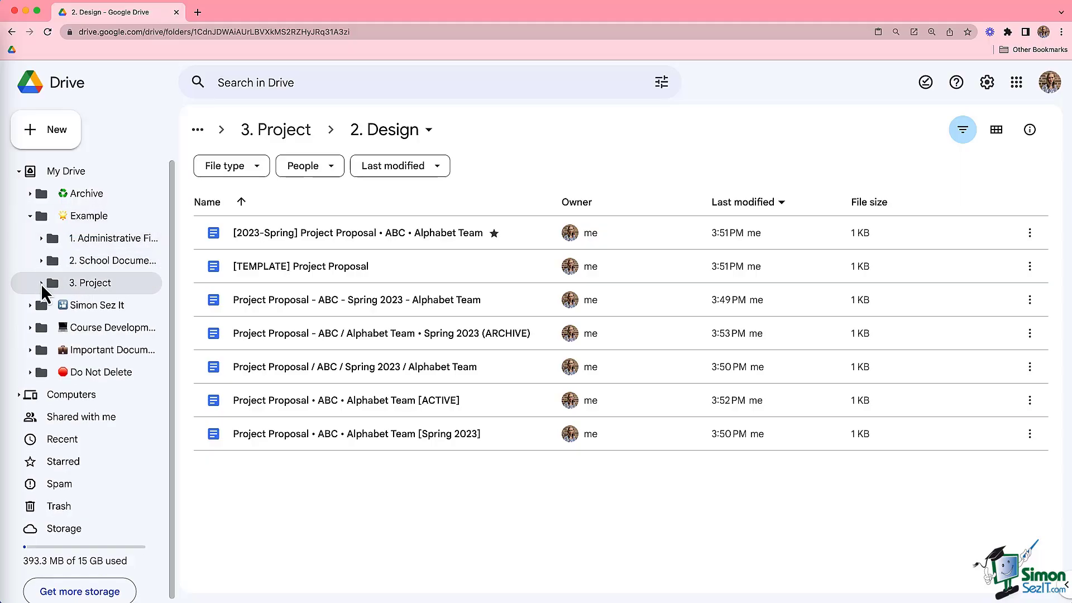
pyautogui.click(27, 283)
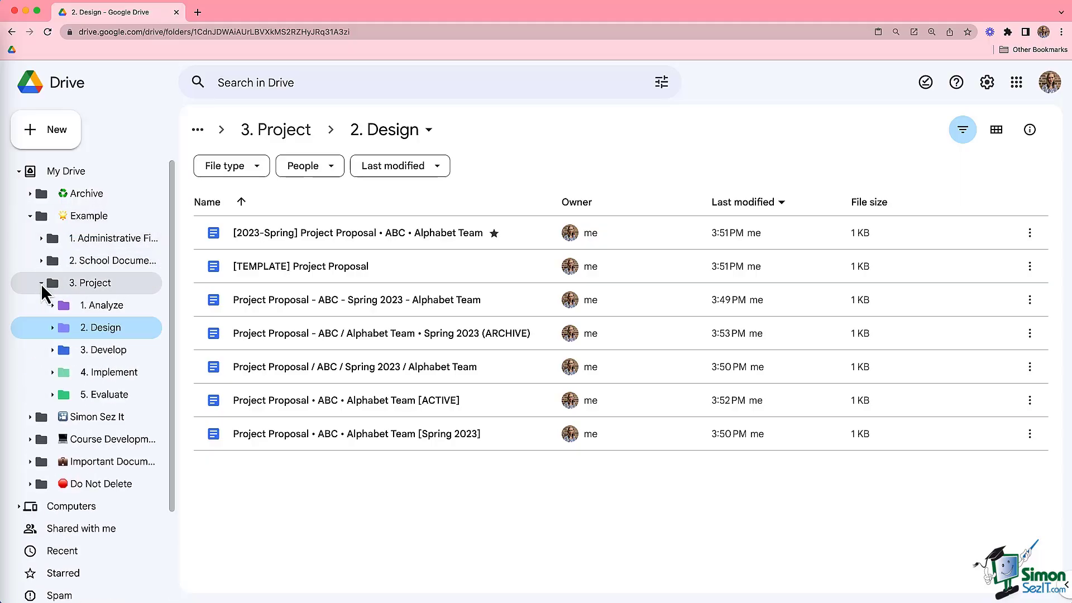
pyautogui.moveTo(420, 522)
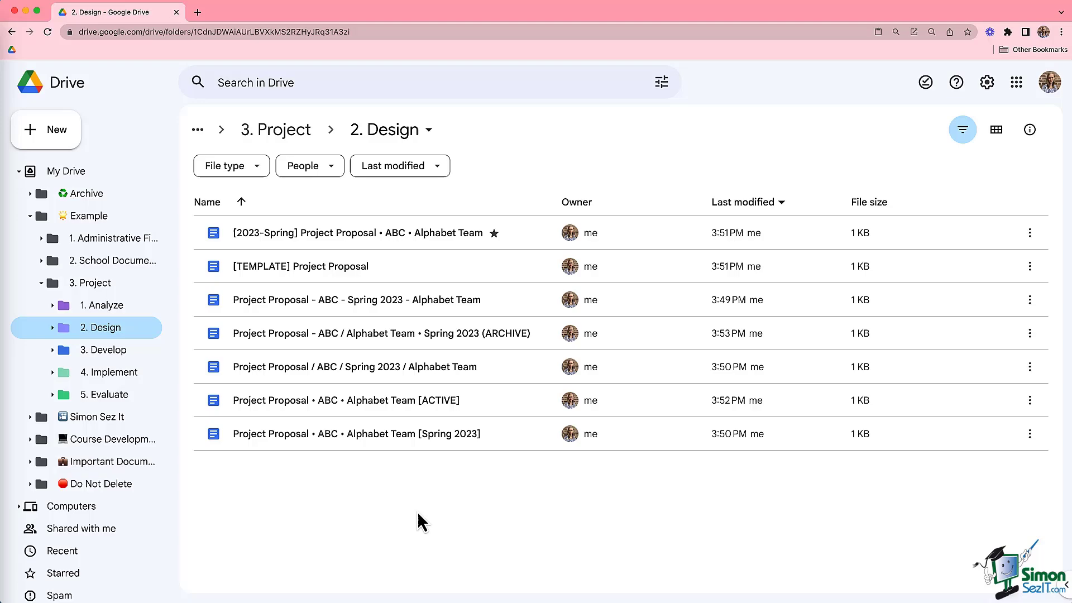
pyautogui.moveTo(330, 410)
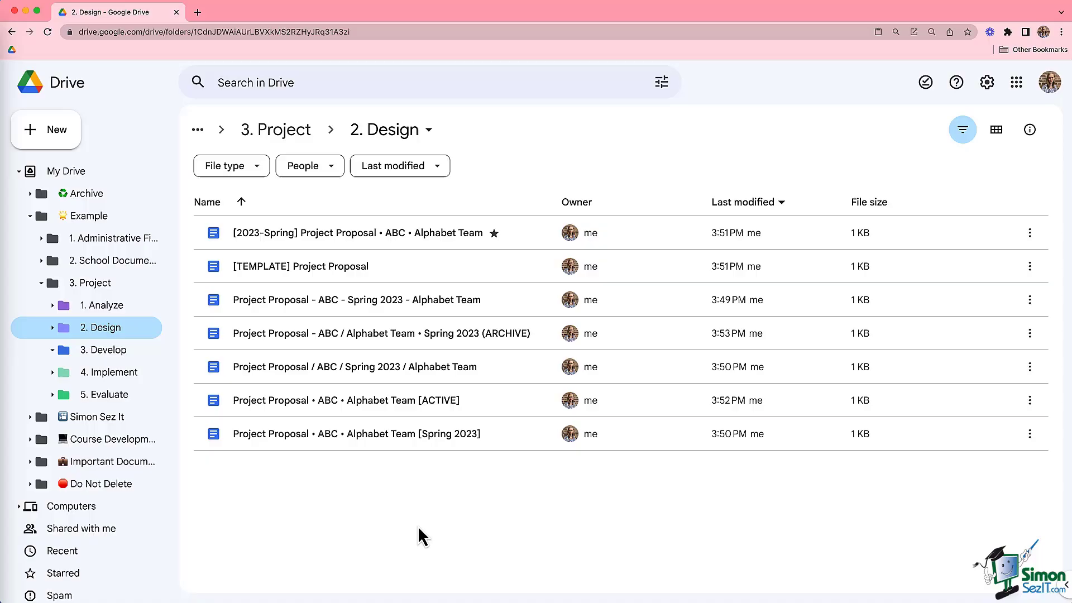
# Show the contents of the Example › 3. Project folder.
pyautogui.click(276, 129)
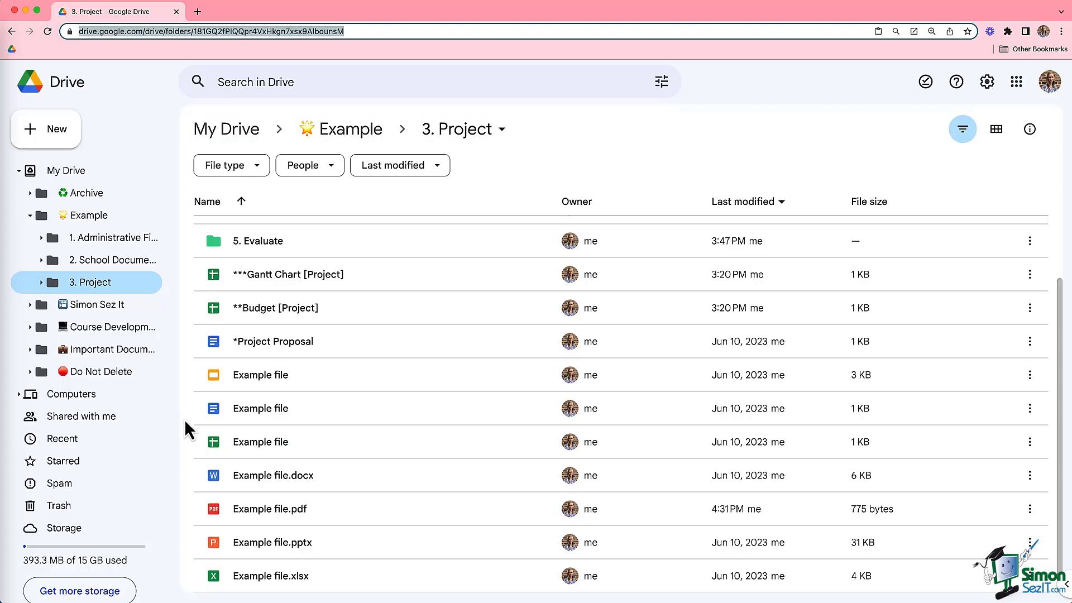
# Rename the slides Example file to 'Example file (V1, Spring 2023)'.
pyautogui.click(260, 375)
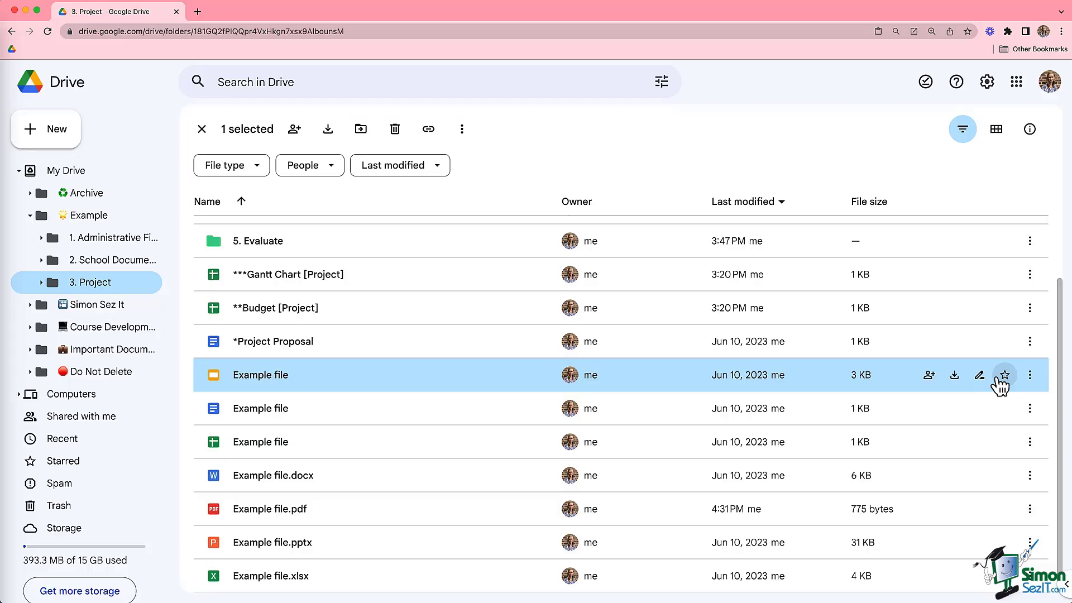
pyautogui.click(979, 375)
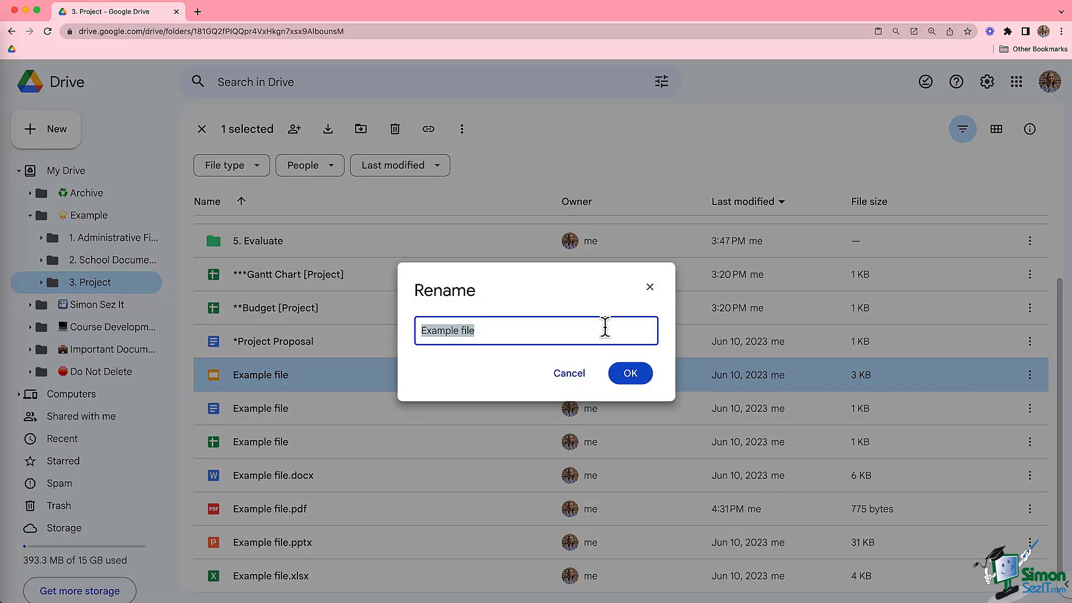
pyautogui.write('V1')
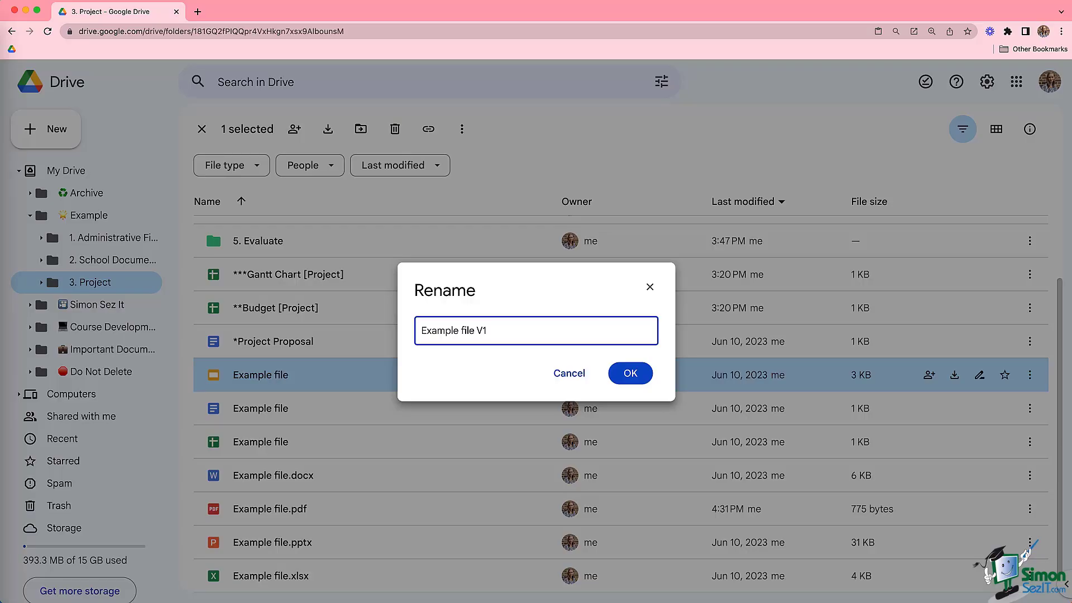
pyautogui.write('(V1,')
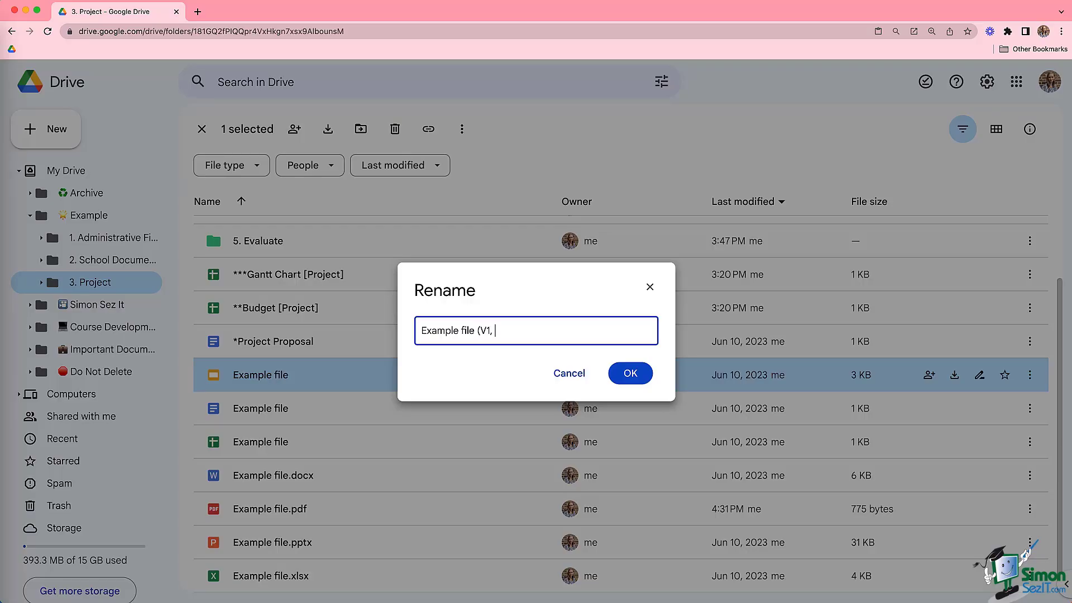
pyautogui.write('Spring')
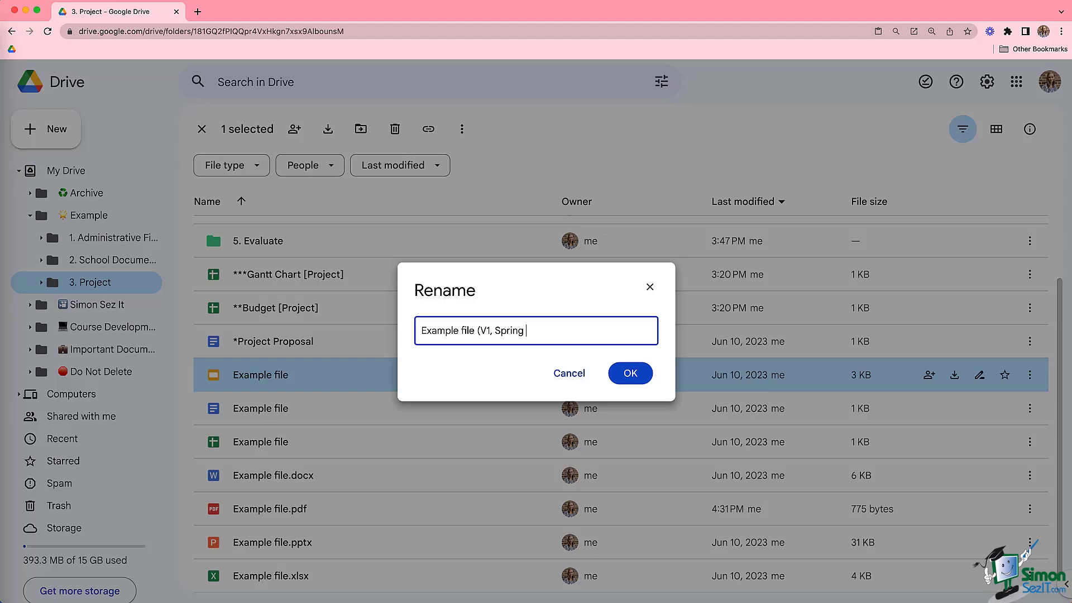
pyautogui.write('2023)')
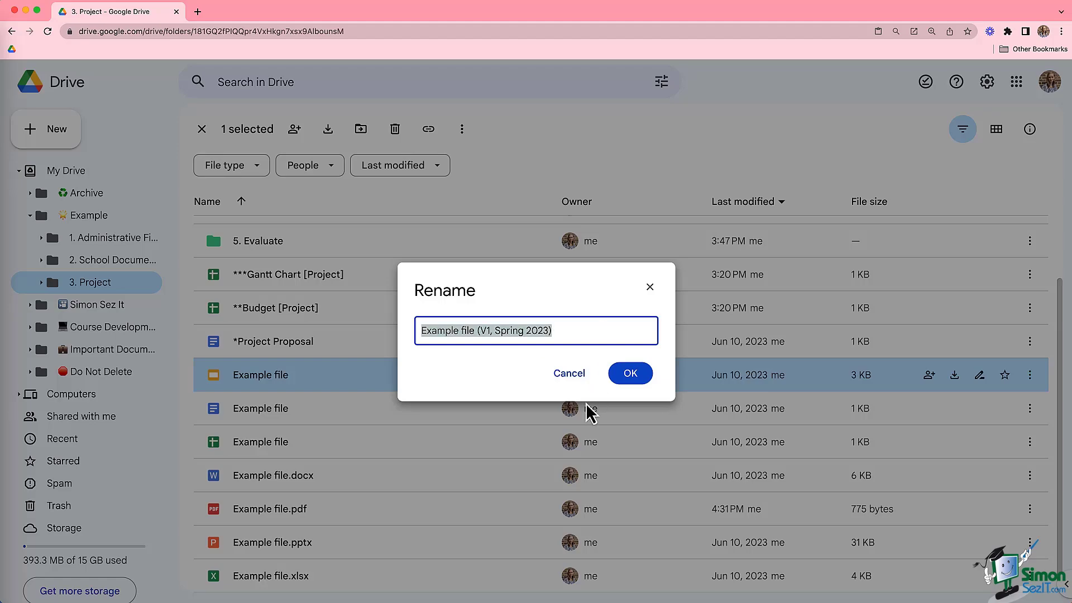
pyautogui.click(629, 373)
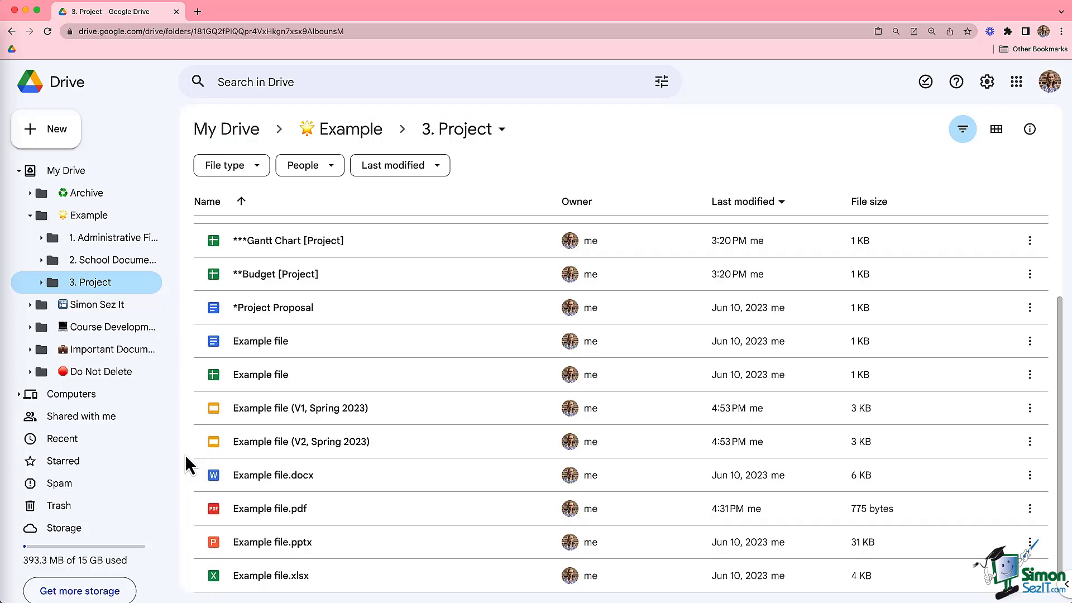
pyautogui.moveTo(279, 508)
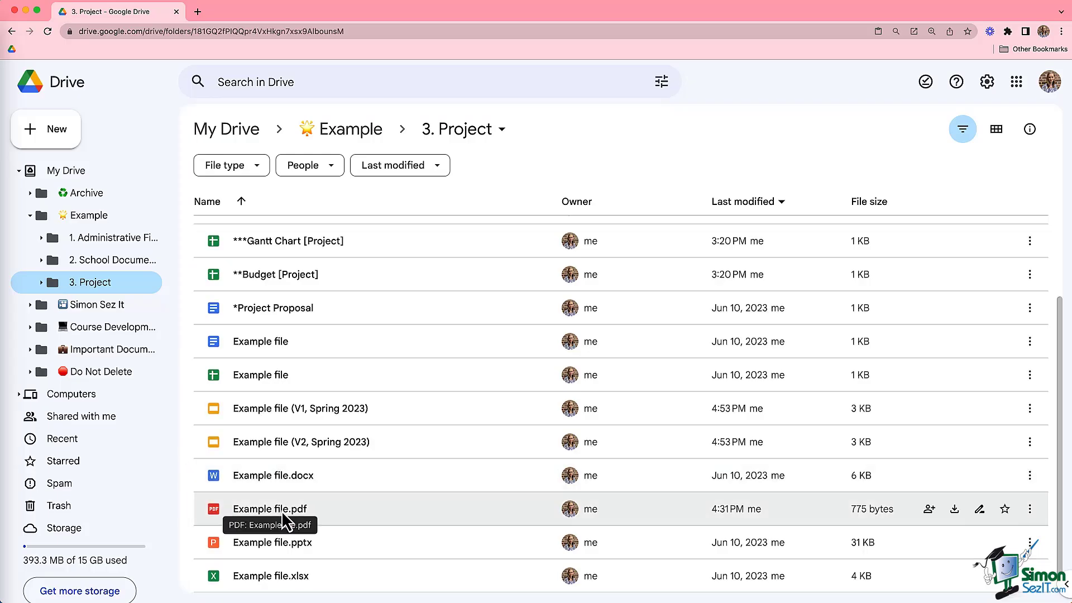
# Upload a new Example file.pdf, replacing the existing one instead of keeping both.
pyautogui.click(269, 510)
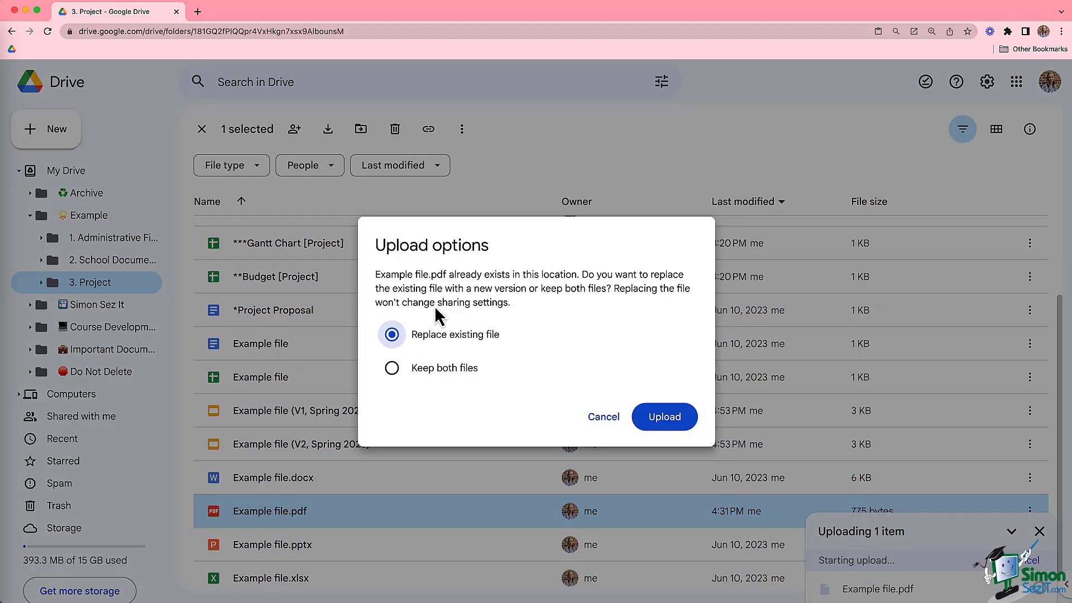
pyautogui.moveTo(645, 363)
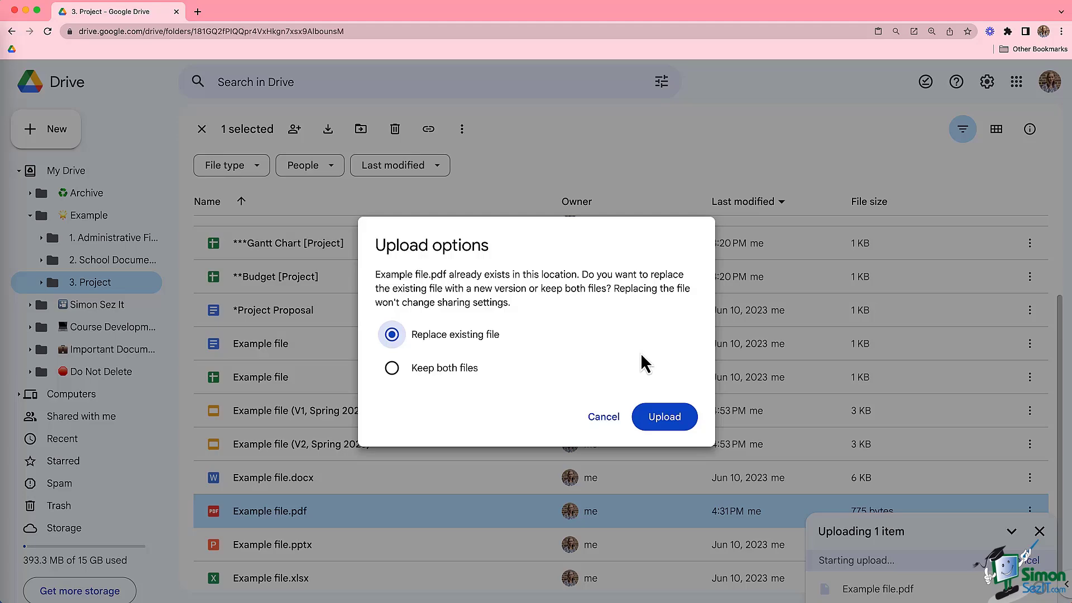
pyautogui.moveTo(648, 359)
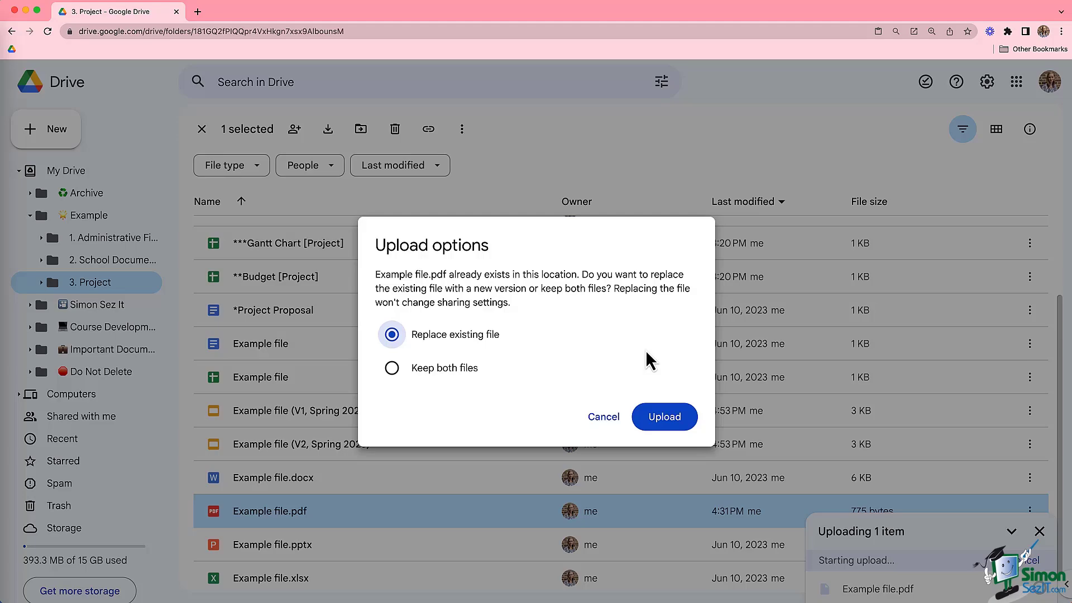
pyautogui.moveTo(663, 416)
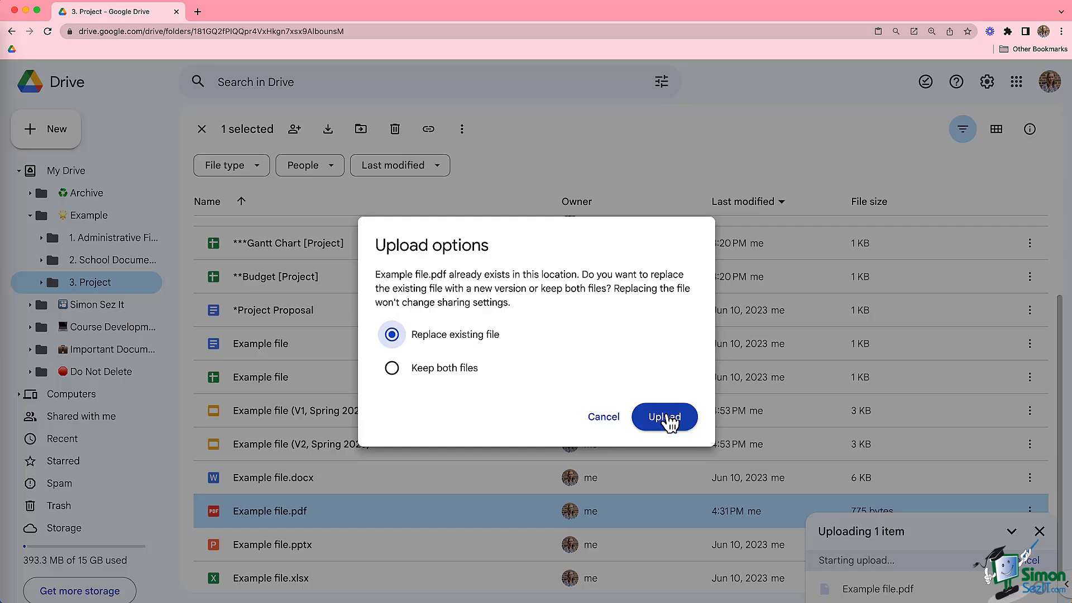
pyautogui.click(663, 416)
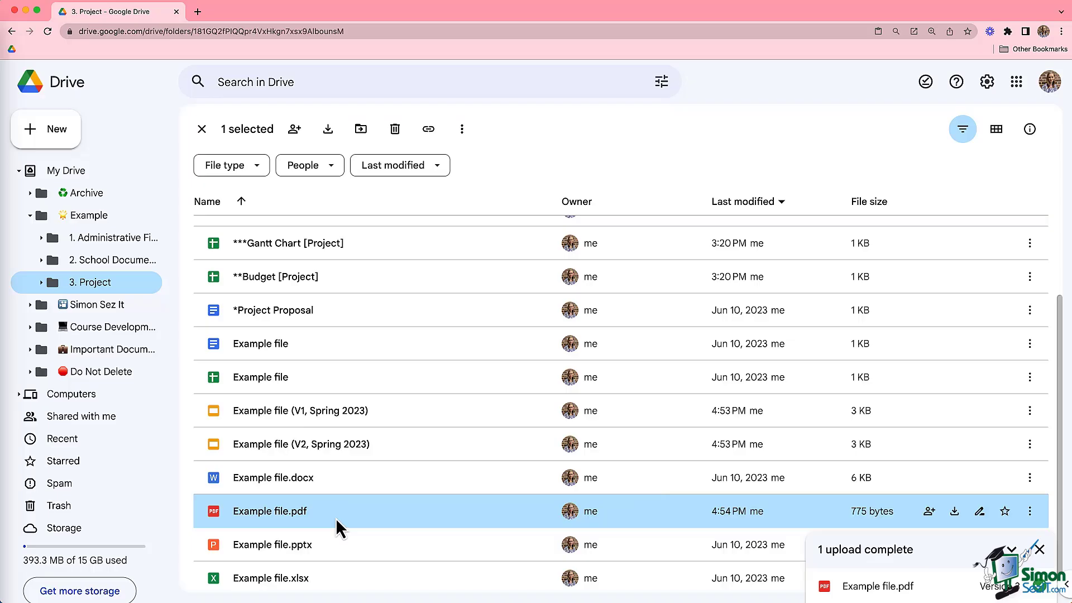
pyautogui.rightClick(269, 510)
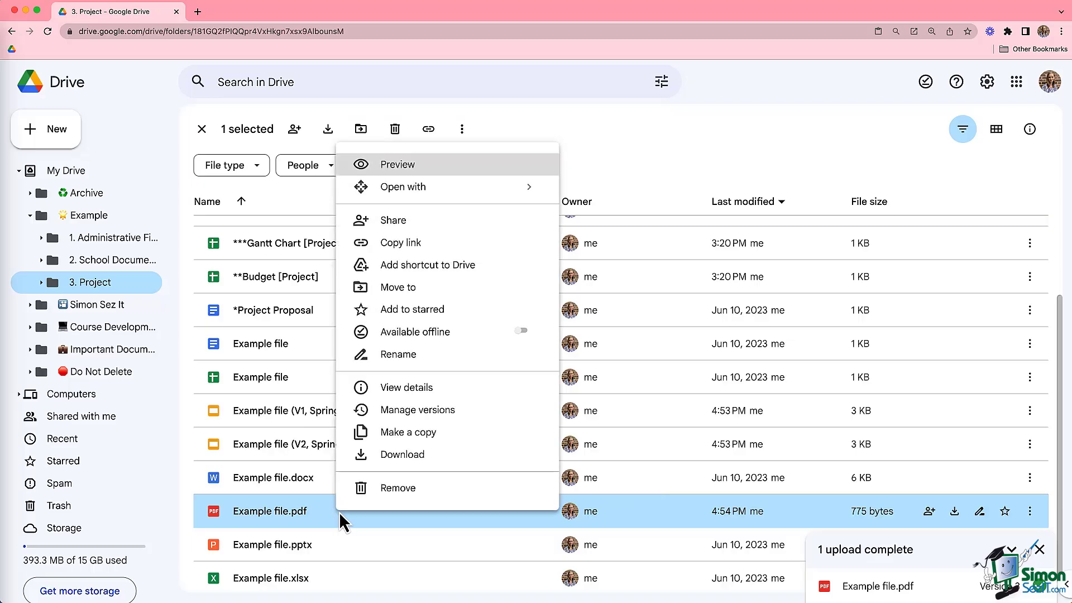
pyautogui.click(417, 410)
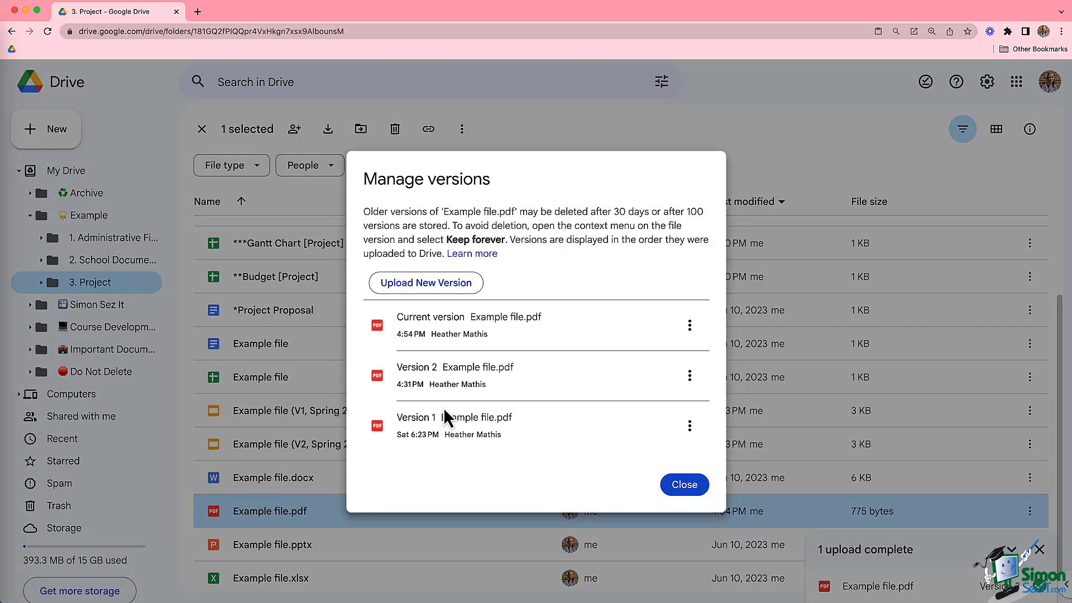
pyautogui.moveTo(588, 462)
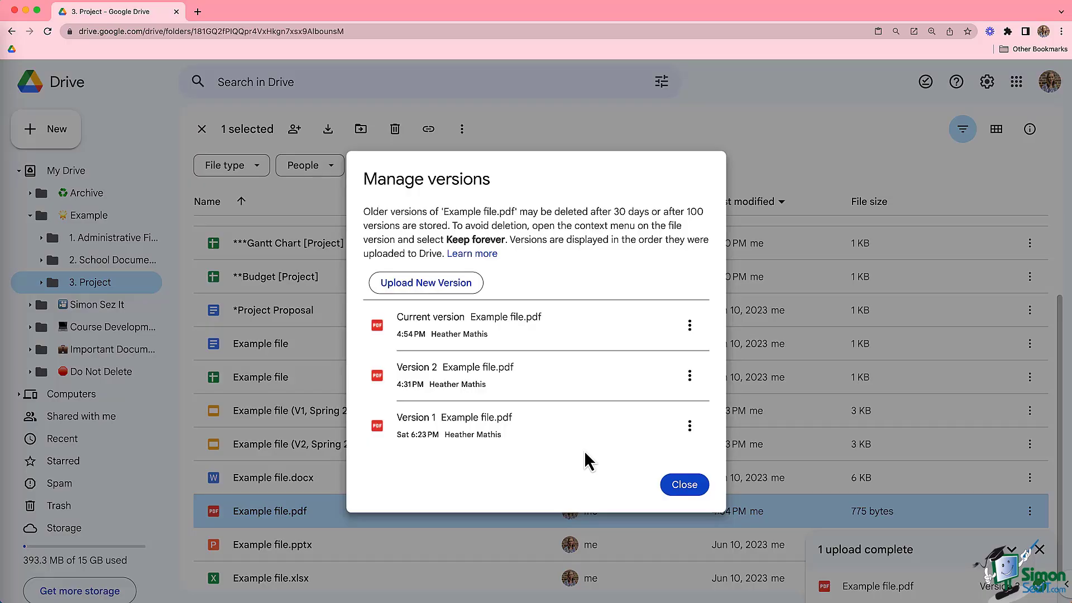
pyautogui.moveTo(689, 376)
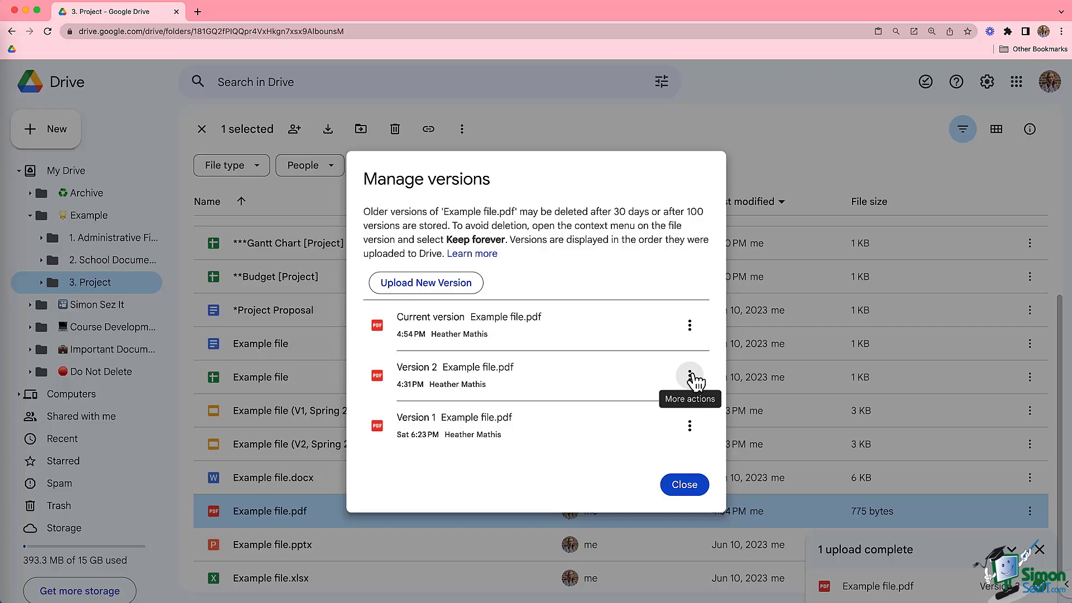
pyautogui.click(689, 375)
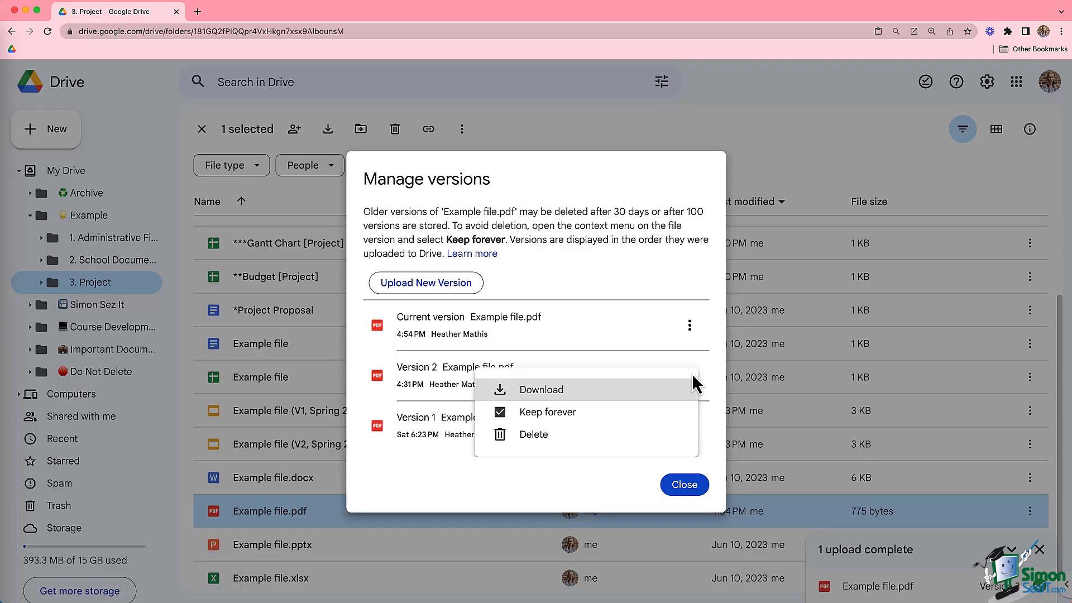
pyautogui.moveTo(658, 463)
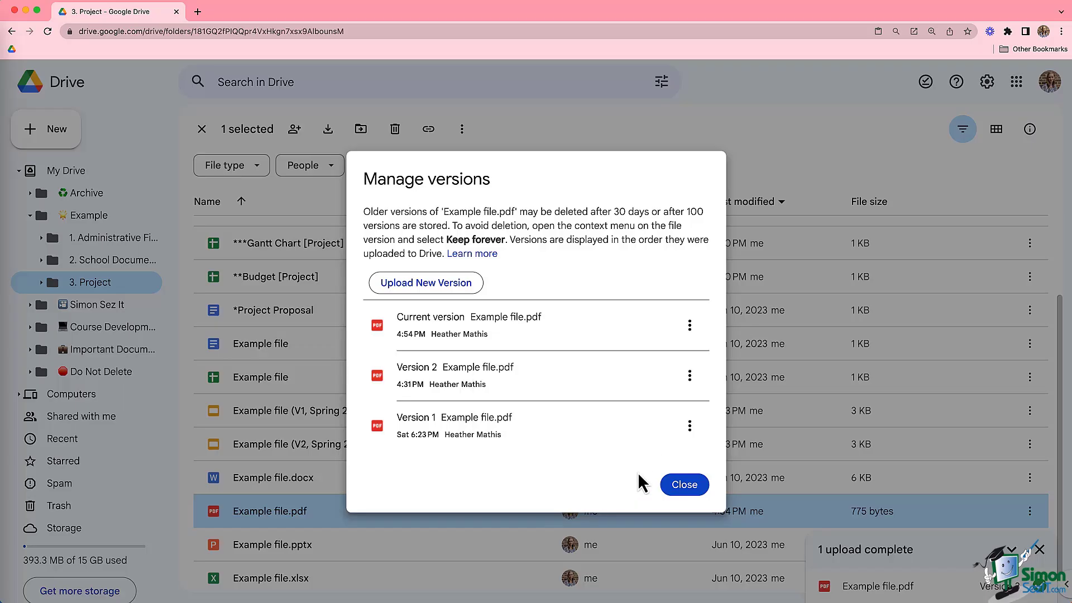
pyautogui.moveTo(425, 283)
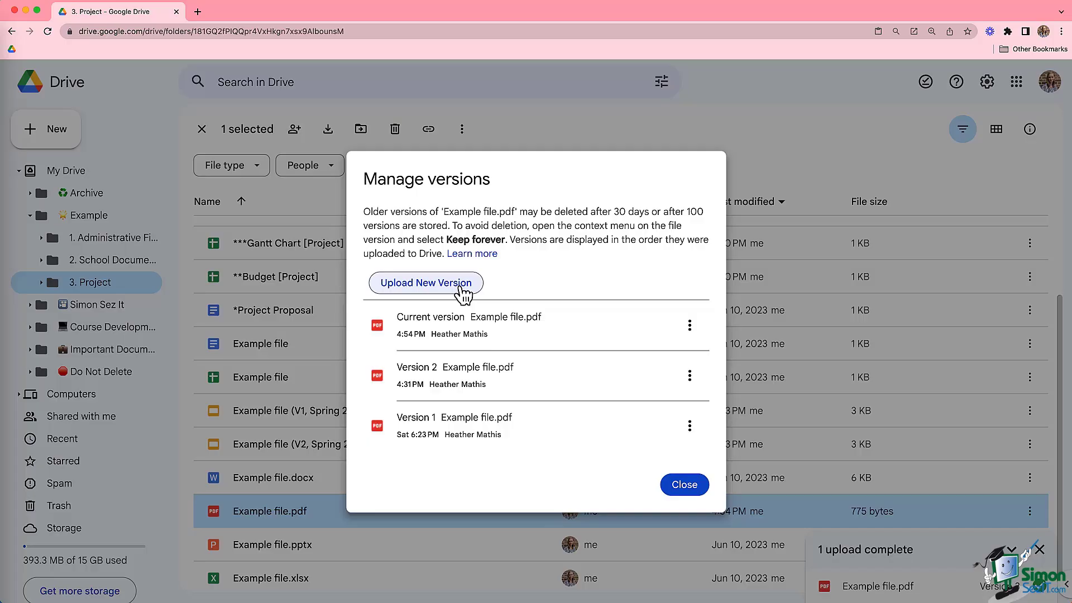
pyautogui.moveTo(610, 470)
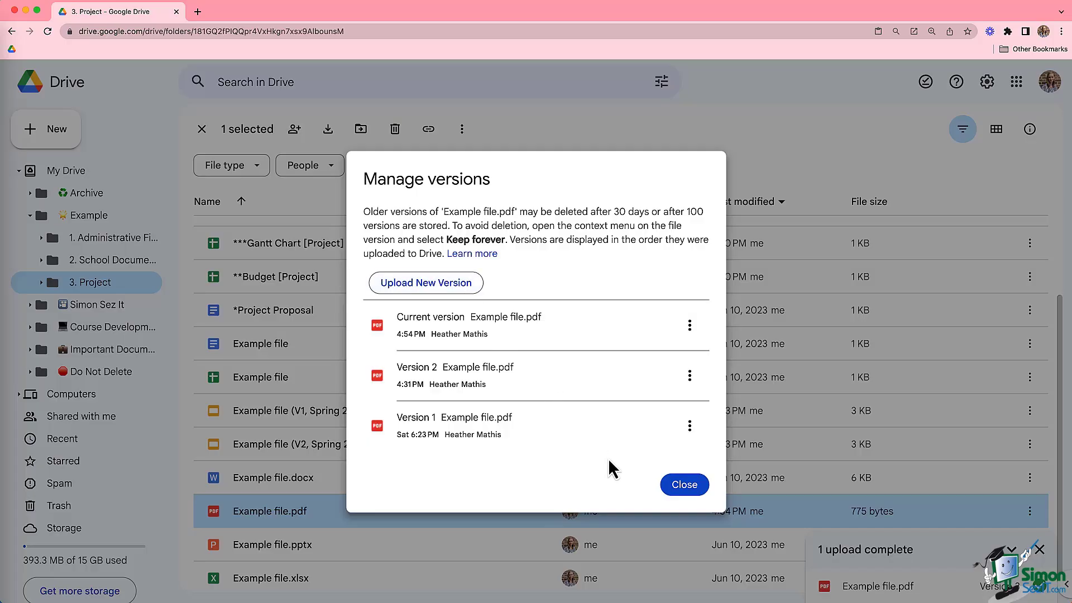
pyautogui.click(683, 484)
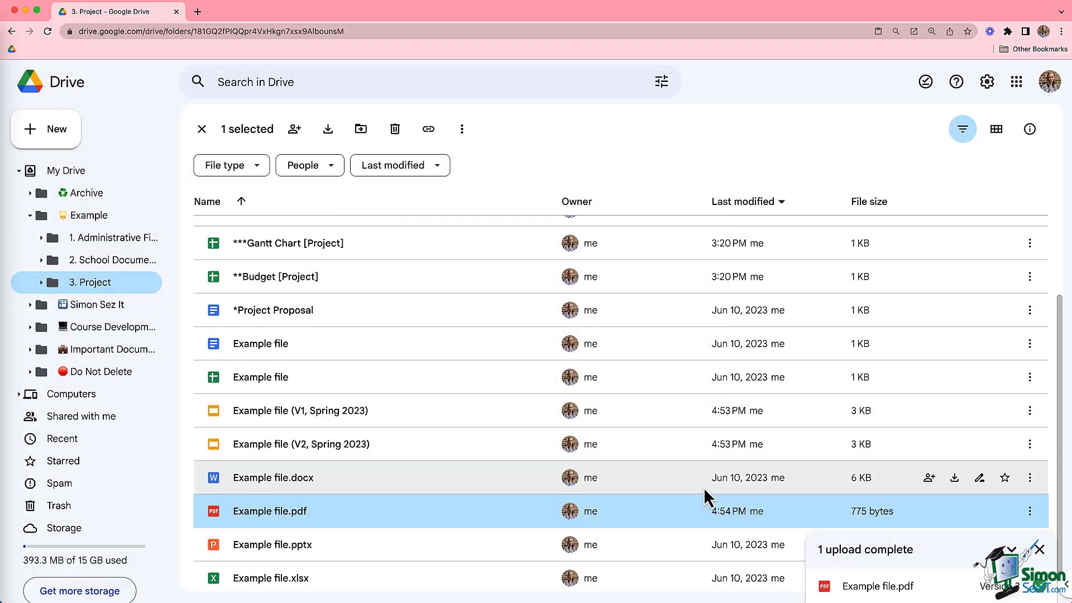
pyautogui.moveTo(708, 518)
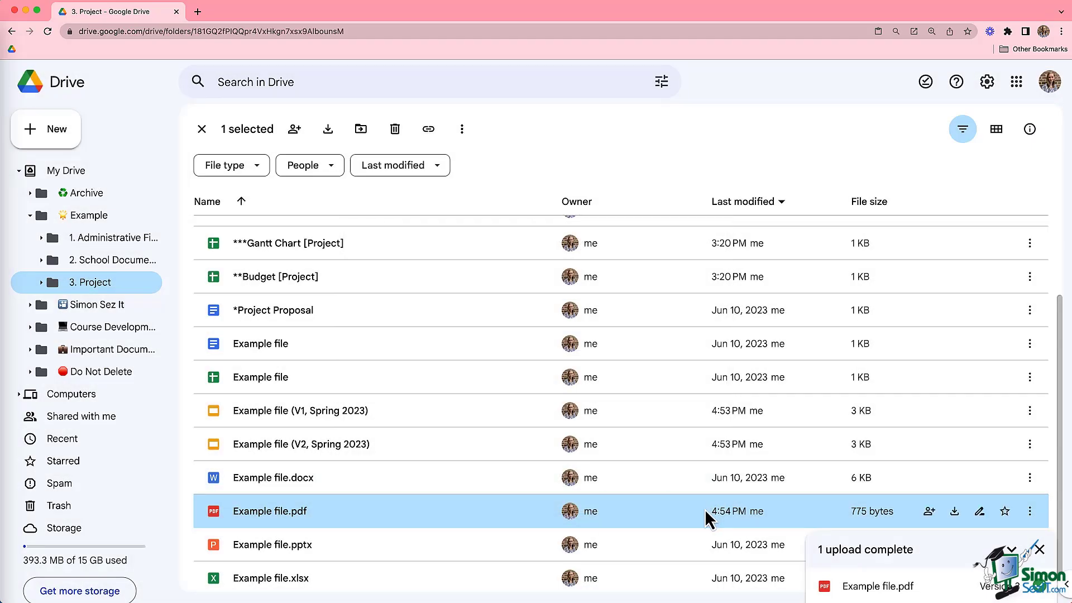
pyautogui.moveTo(701, 523)
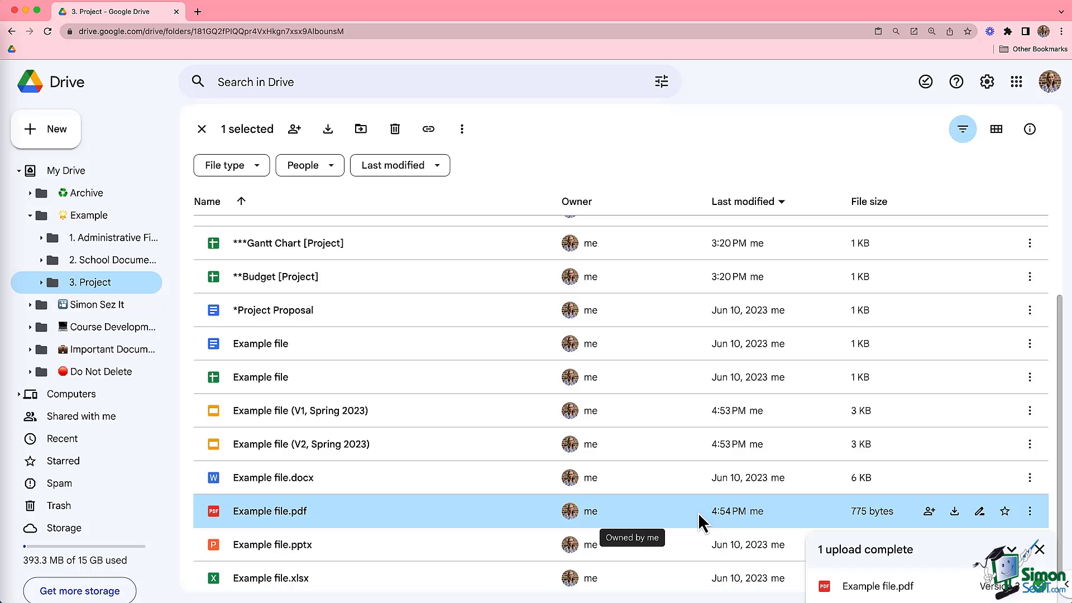
# Scroll up the 3. Project file list to reach the **Budget [Project] spreadsheet.
pyautogui.scroll(3)
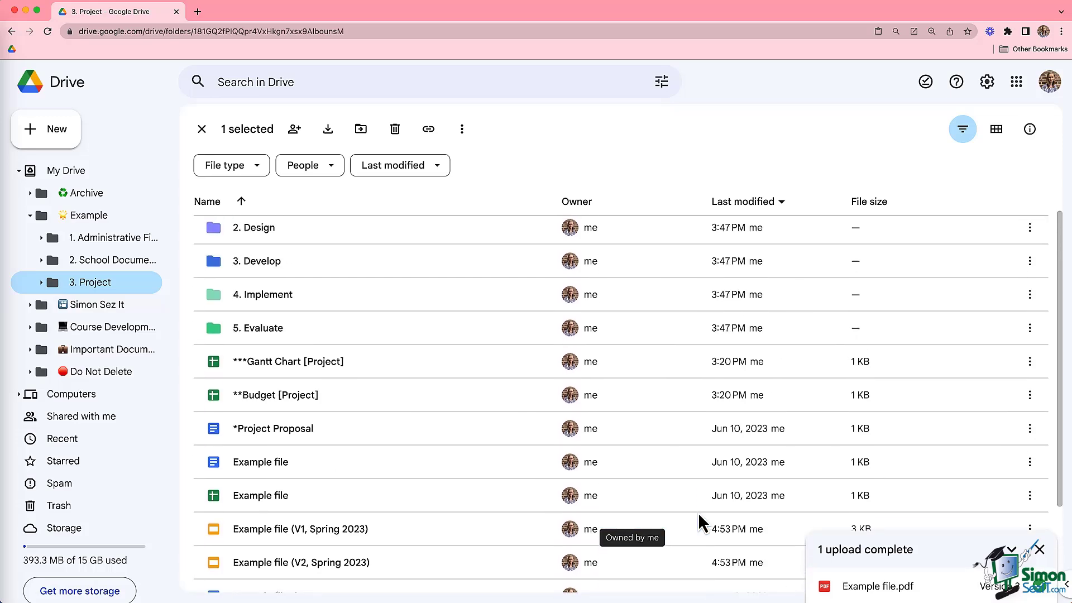
pyautogui.scroll(3)
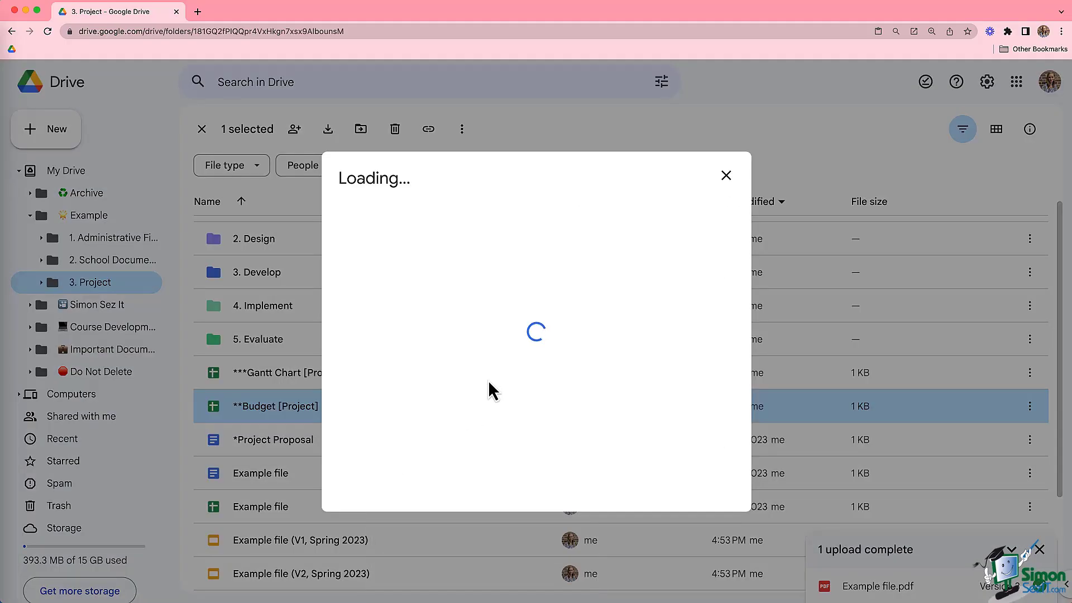
# Add the **Budget [Project] shortcut to My Drive › Archive › Demo.
pyautogui.click(496, 210)
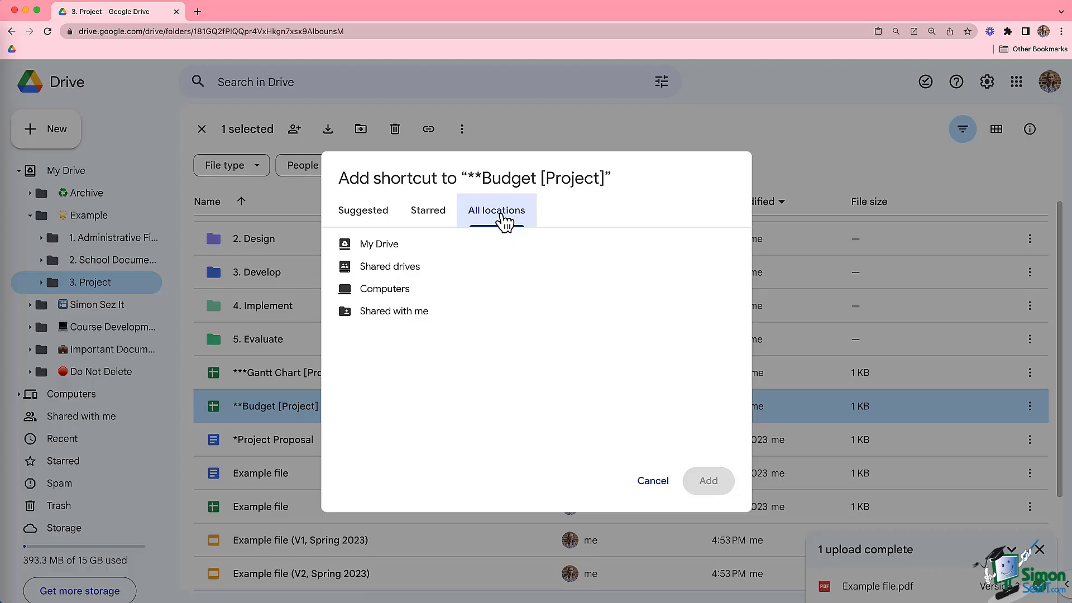
pyautogui.moveTo(390, 266)
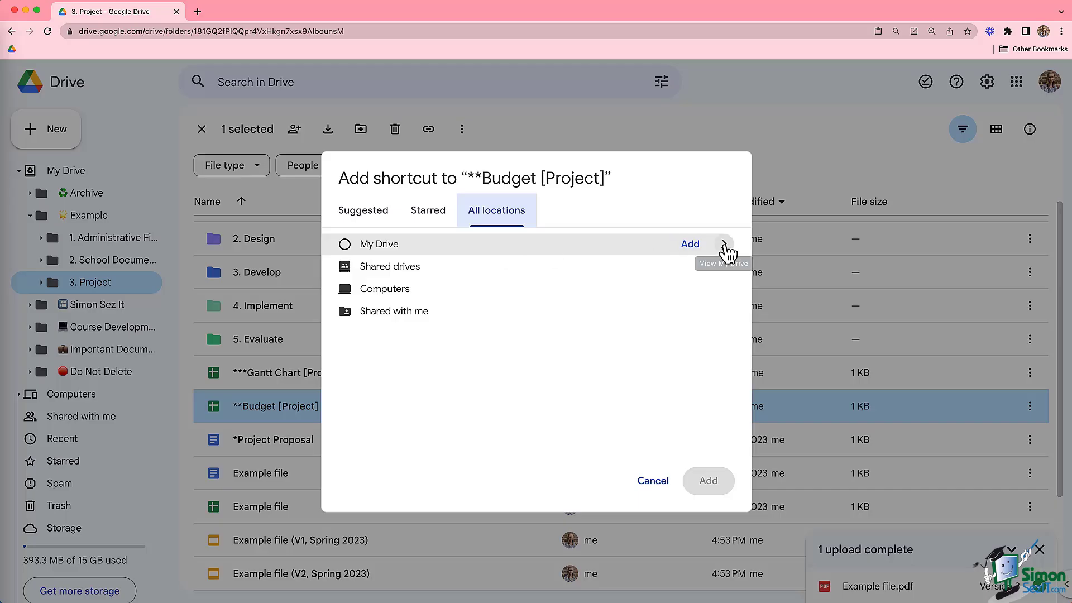
pyautogui.click(723, 244)
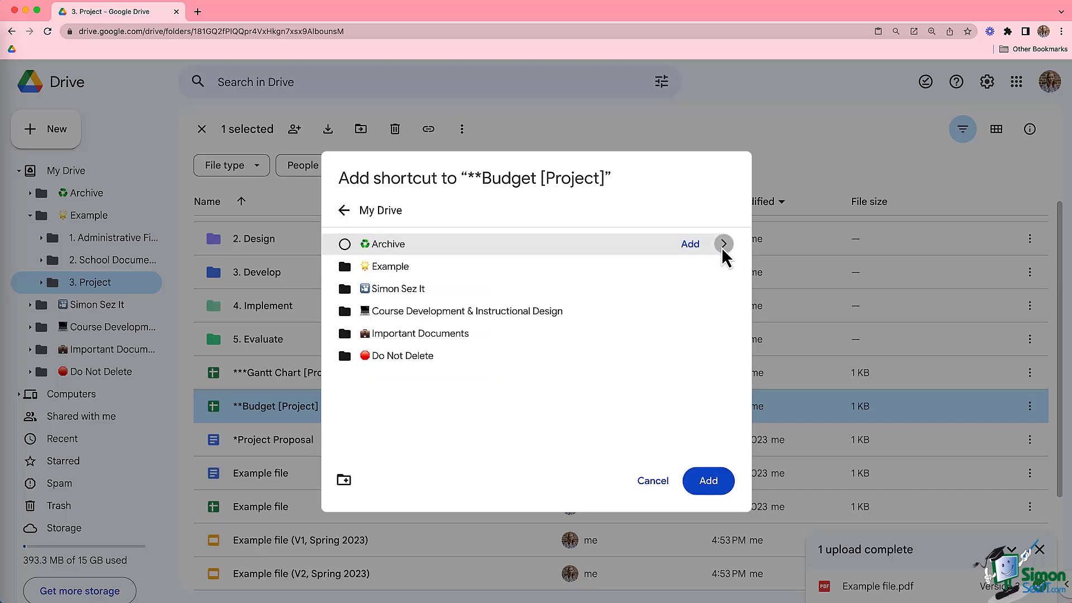
pyautogui.click(723, 244)
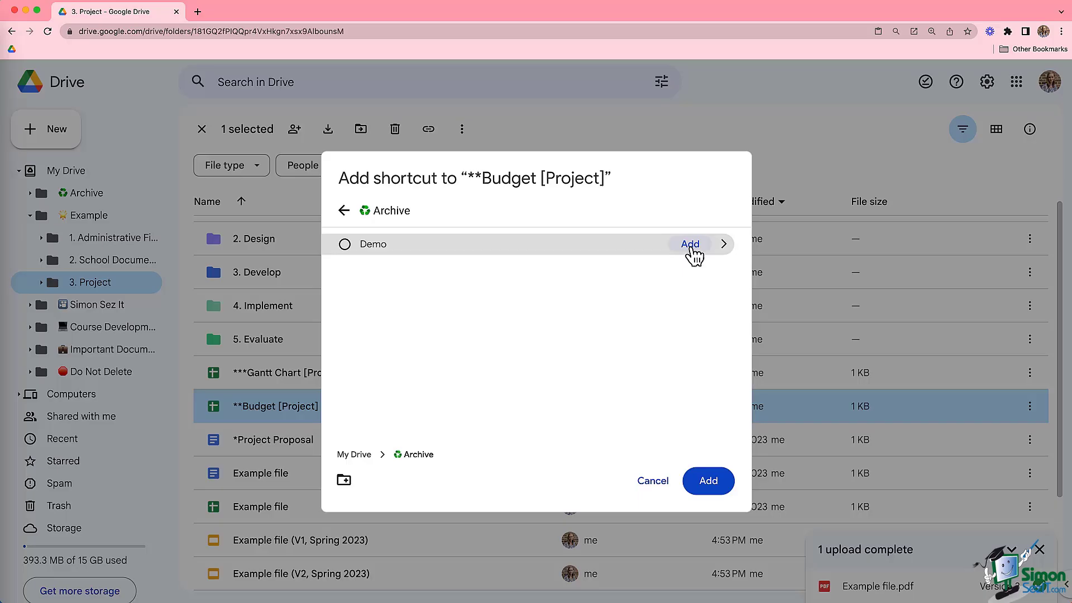
pyautogui.click(707, 480)
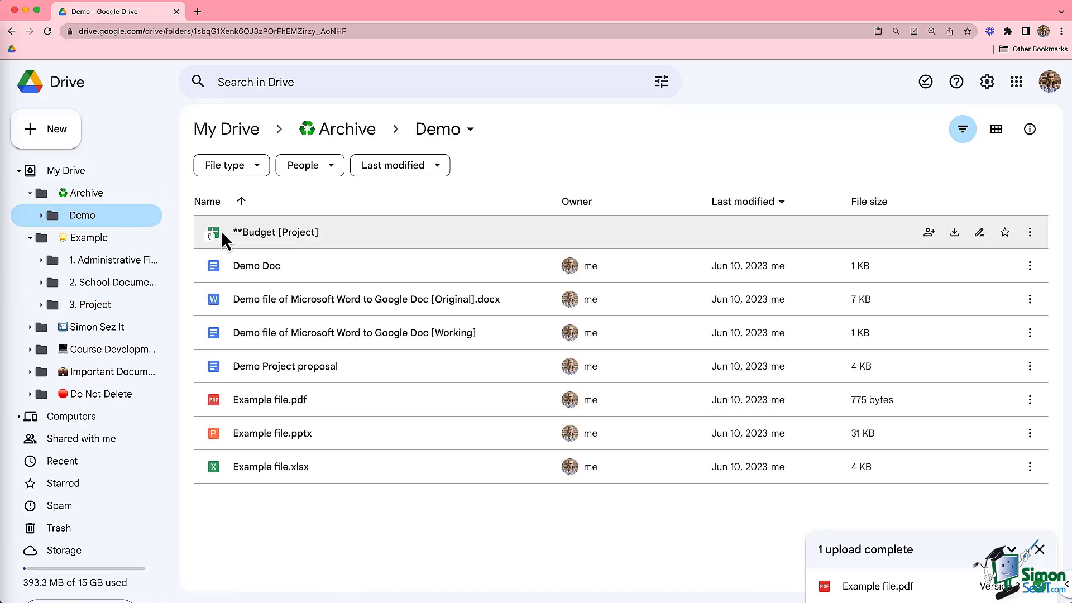
pyautogui.moveTo(10, 172)
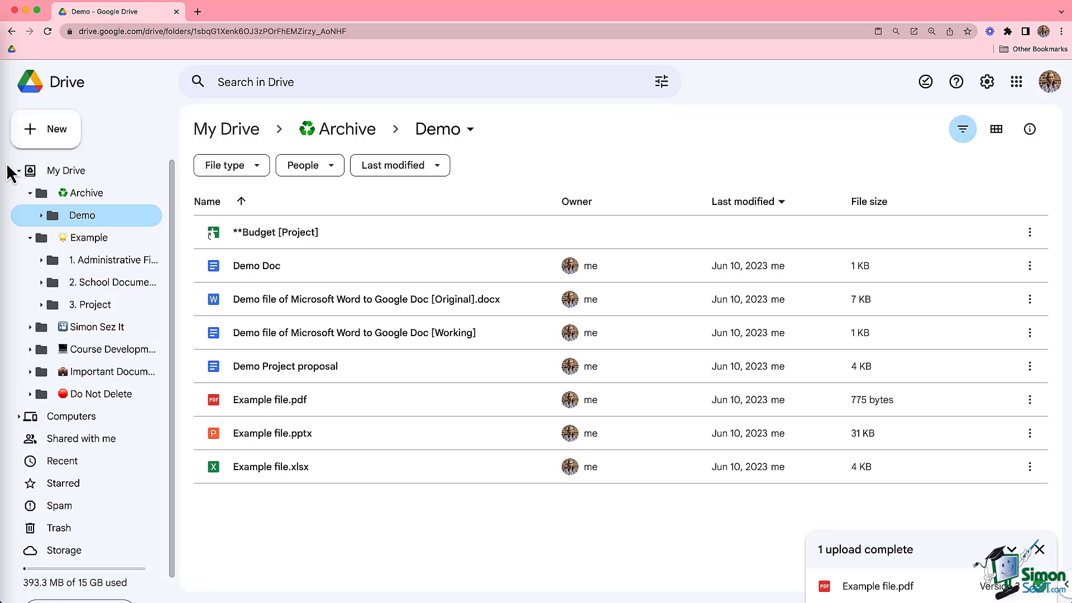
# Collapse the My Drive tree and select the **Budget [Project] shortcut in Demo.
pyautogui.click(14, 169)
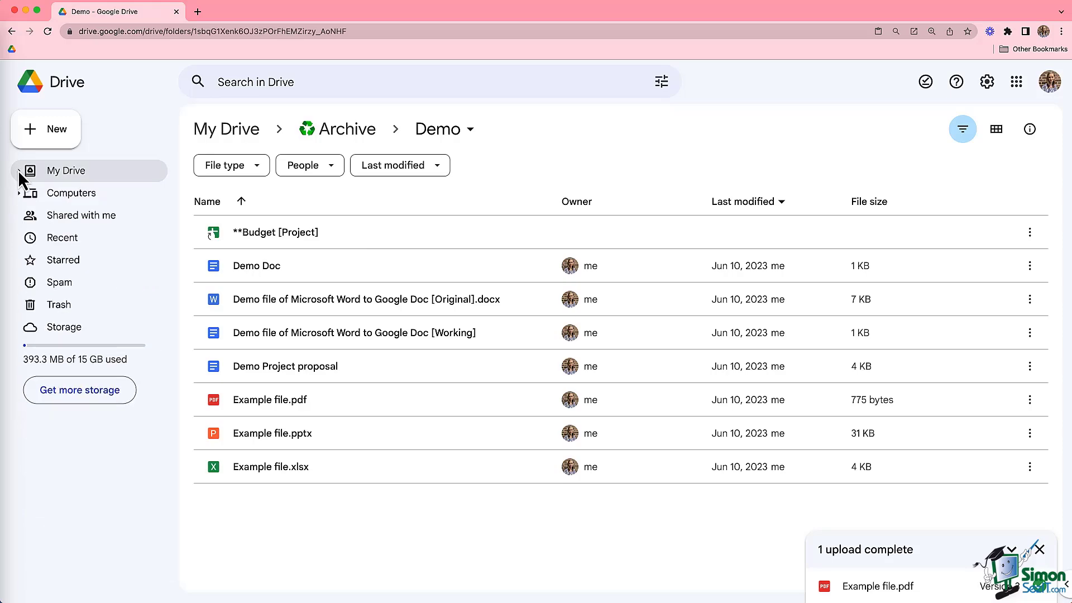
pyautogui.moveTo(194, 246)
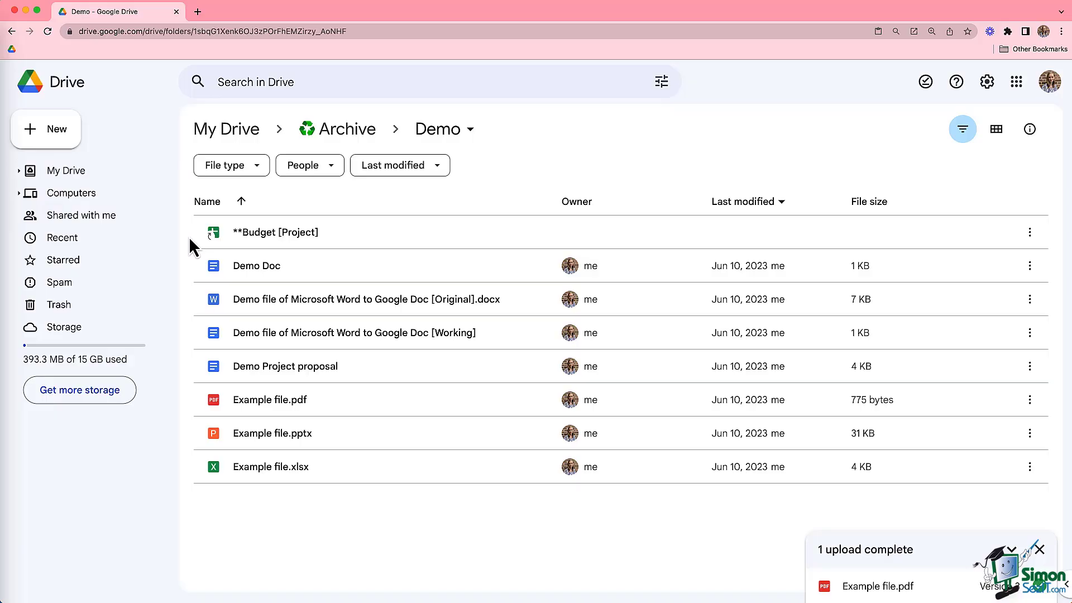
pyautogui.moveTo(364, 244)
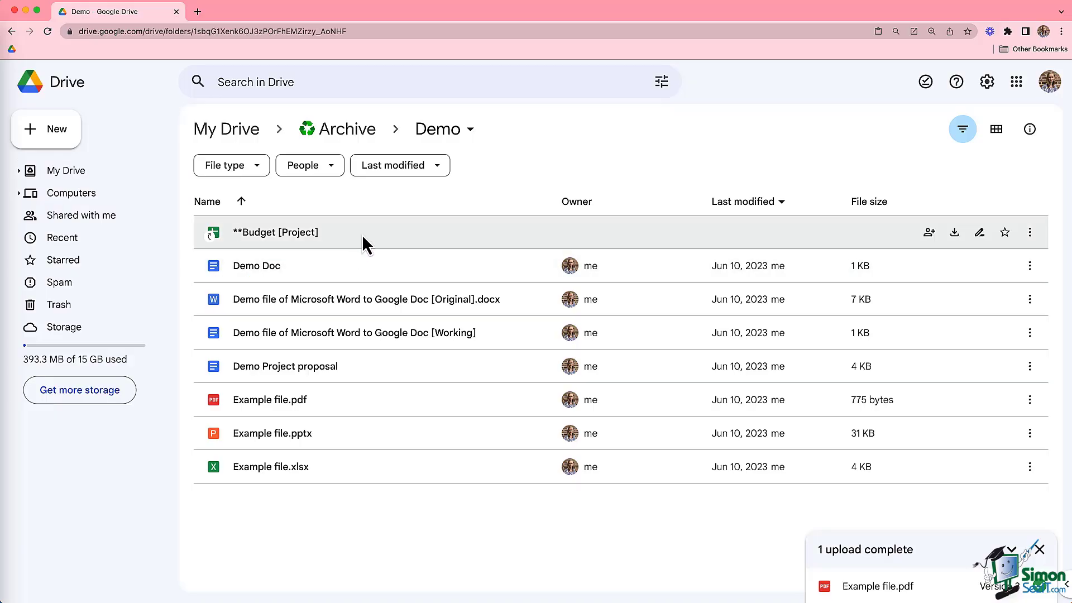
pyautogui.click(276, 232)
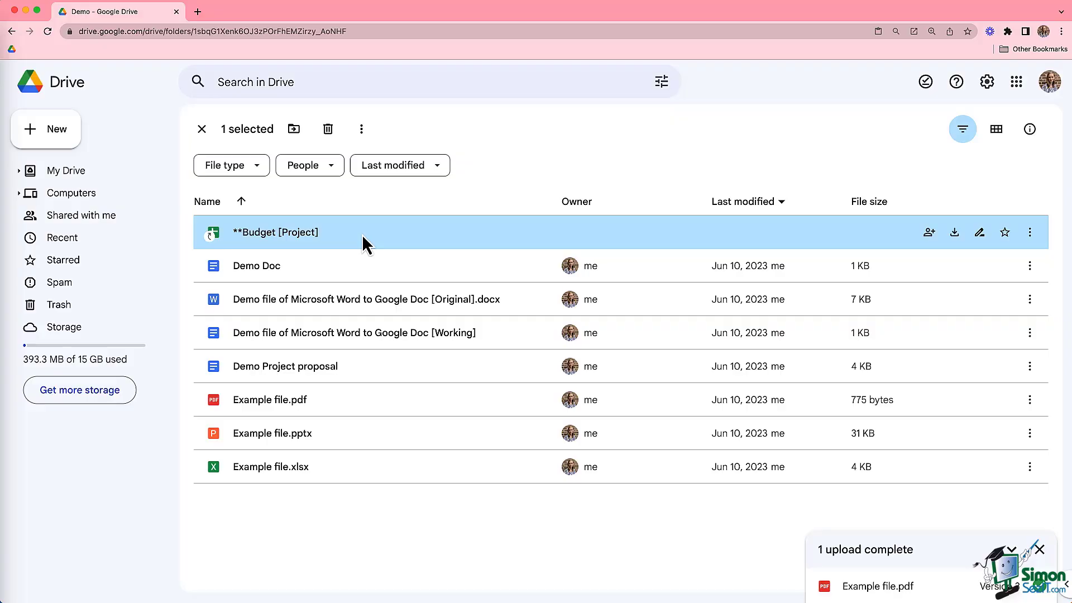